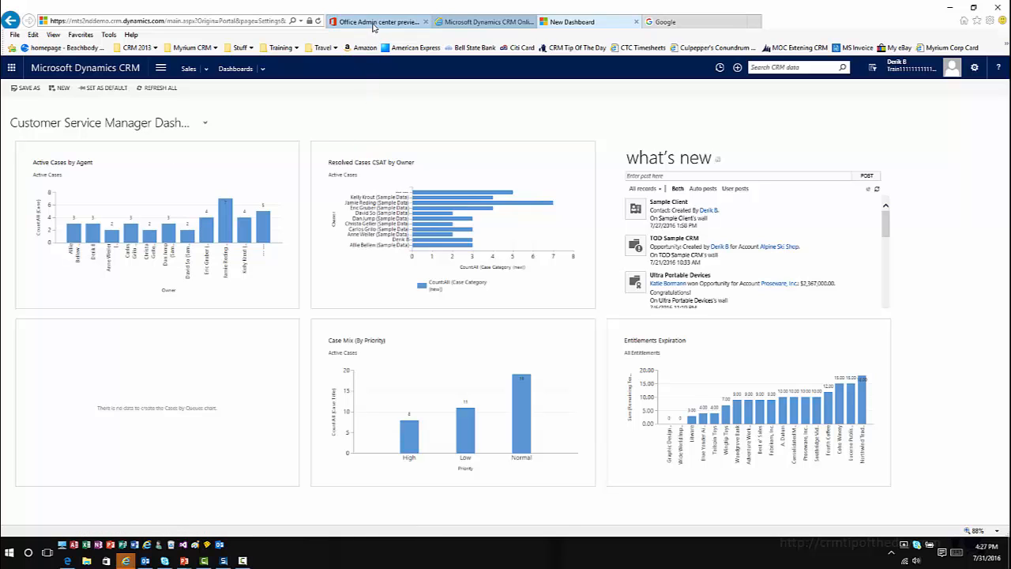
Switch to the Office 365 Admin center browser tab
left_click(376, 21)
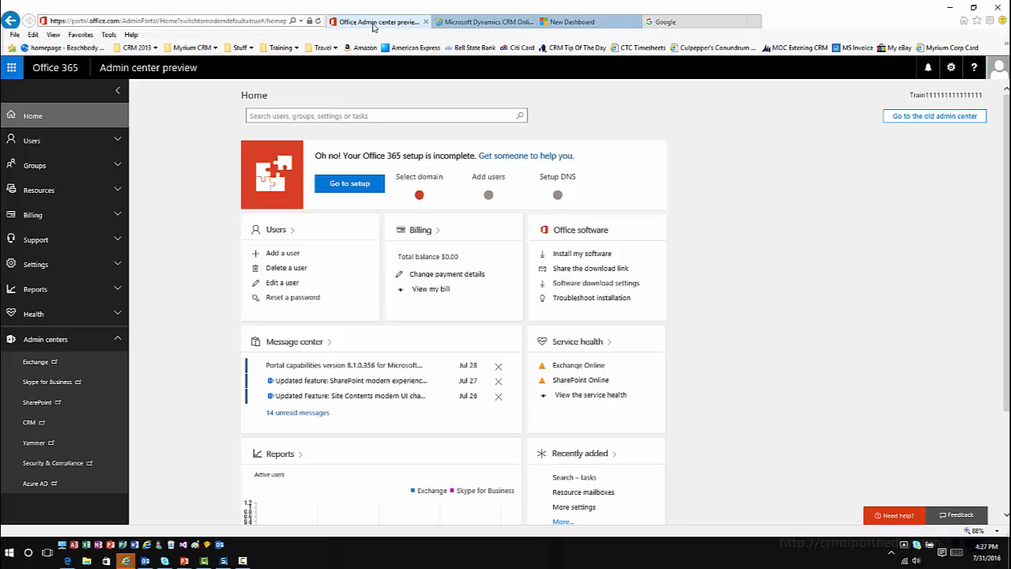
mouse_move(199, 130)
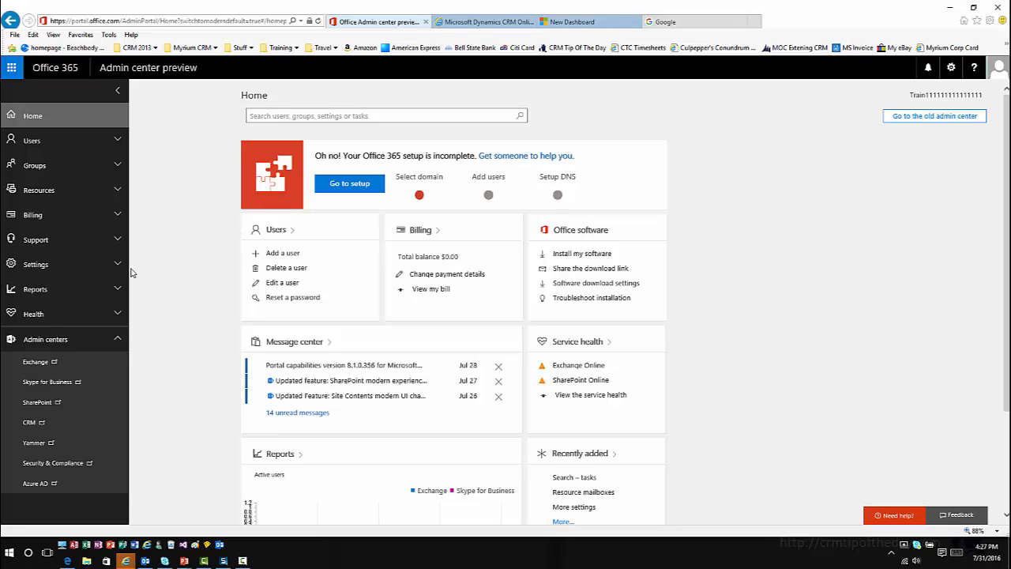
mouse_move(133, 272)
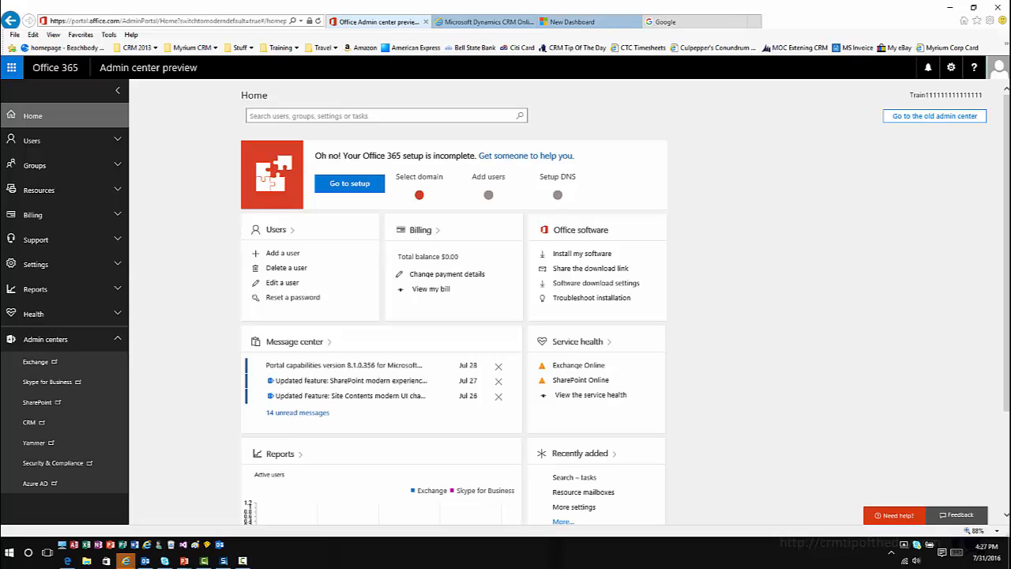
mouse_move(24, 103)
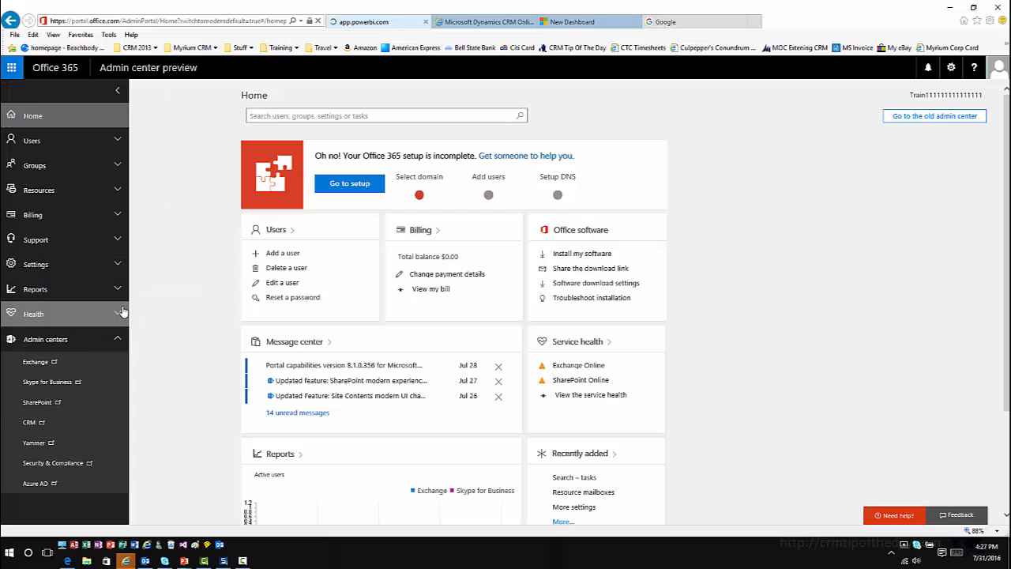
Launch Power BI and expand My Workspace to list its dashboards, reports and datasets
left_click(363, 21)
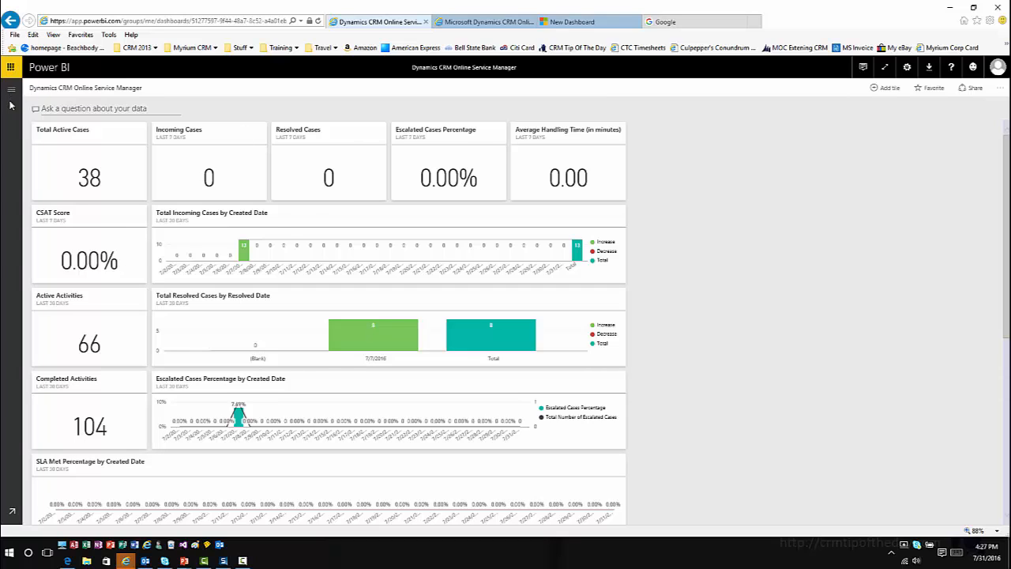
left_click(11, 88)
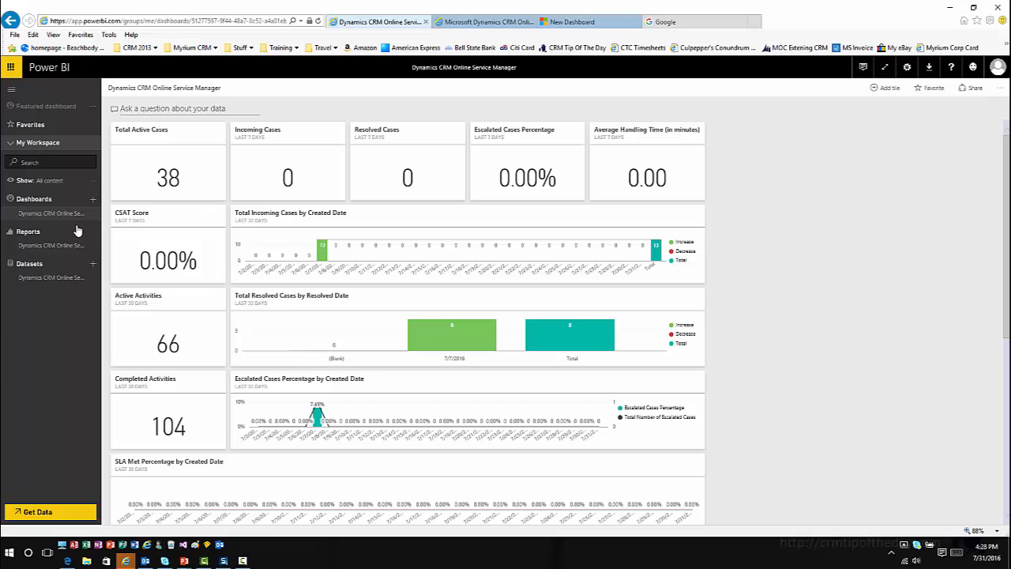
mouse_move(93, 263)
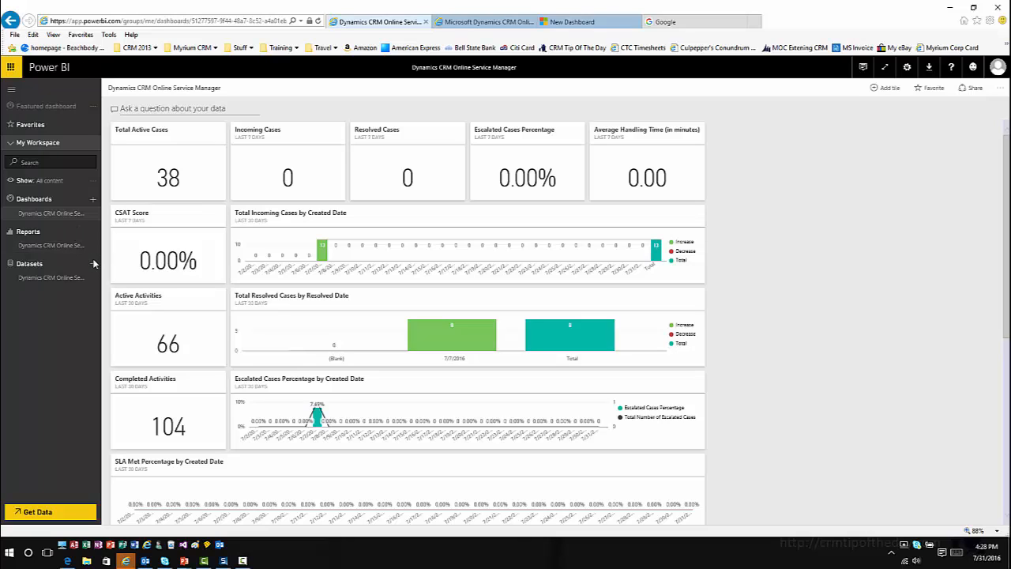
mouse_move(167, 187)
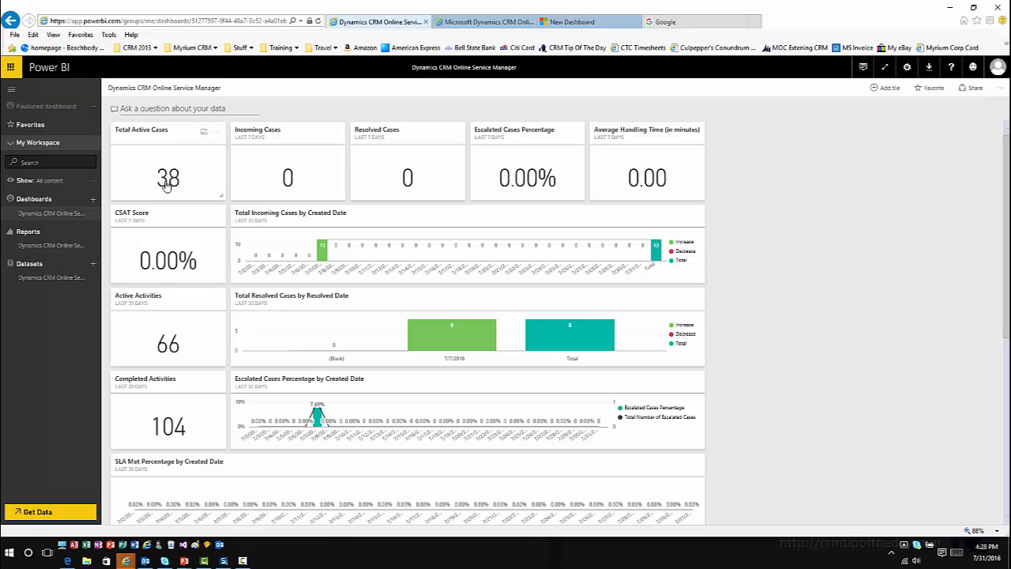
mouse_move(185, 185)
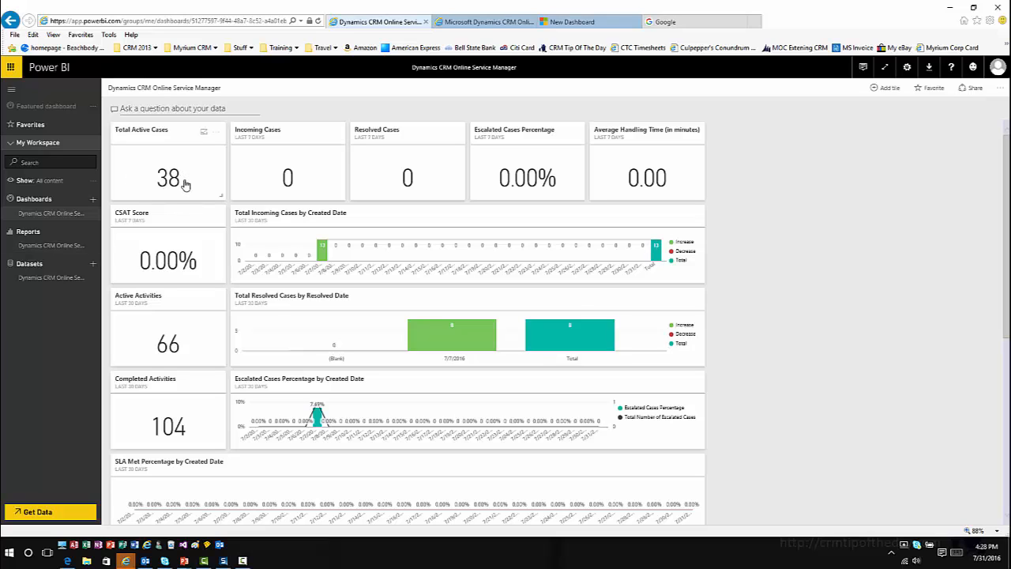
Open the Total Active Cases report, viewing Organization Performance Trends, then Active Cases in Organization
left_click(168, 177)
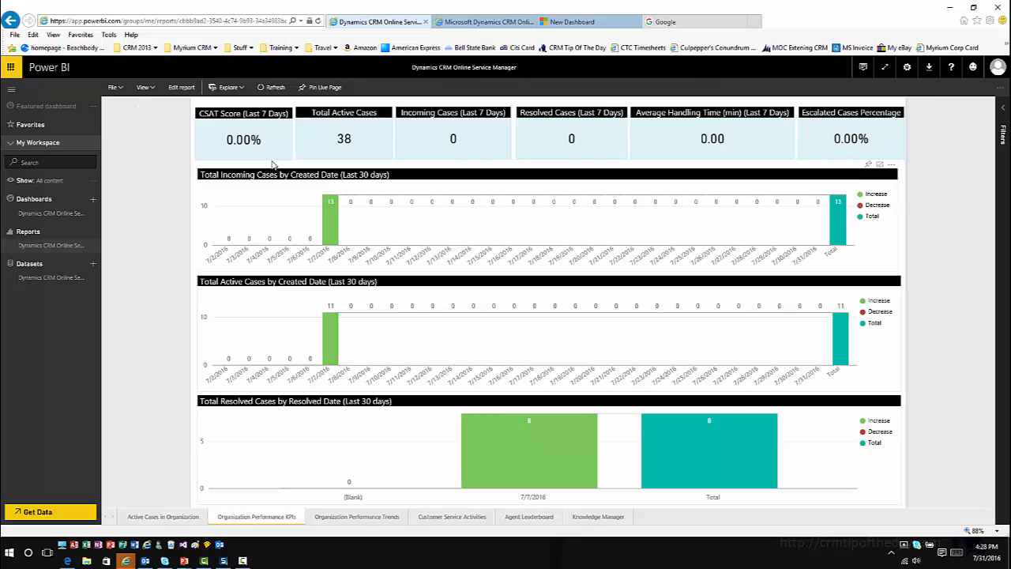
mouse_move(328, 233)
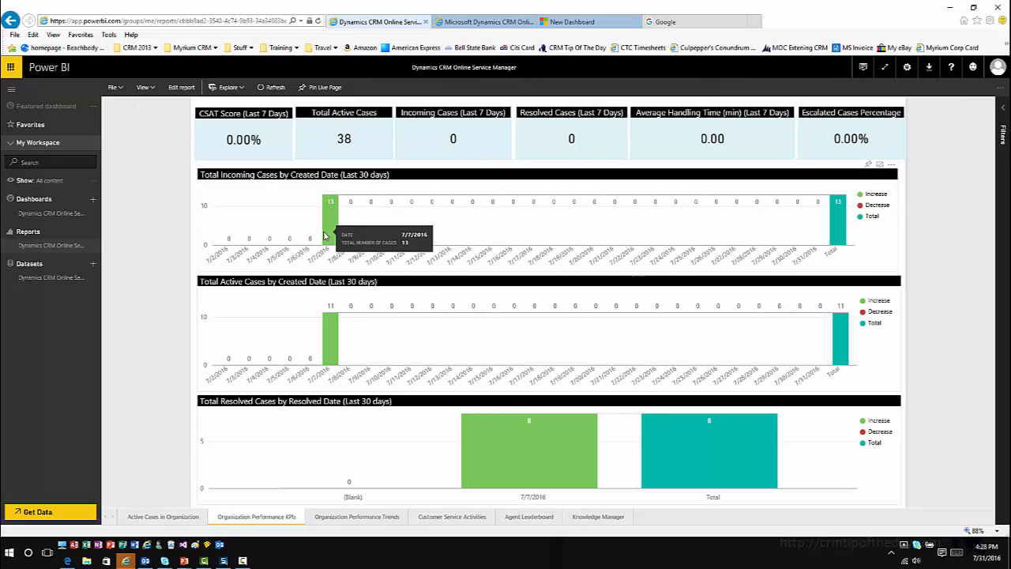
mouse_move(501, 330)
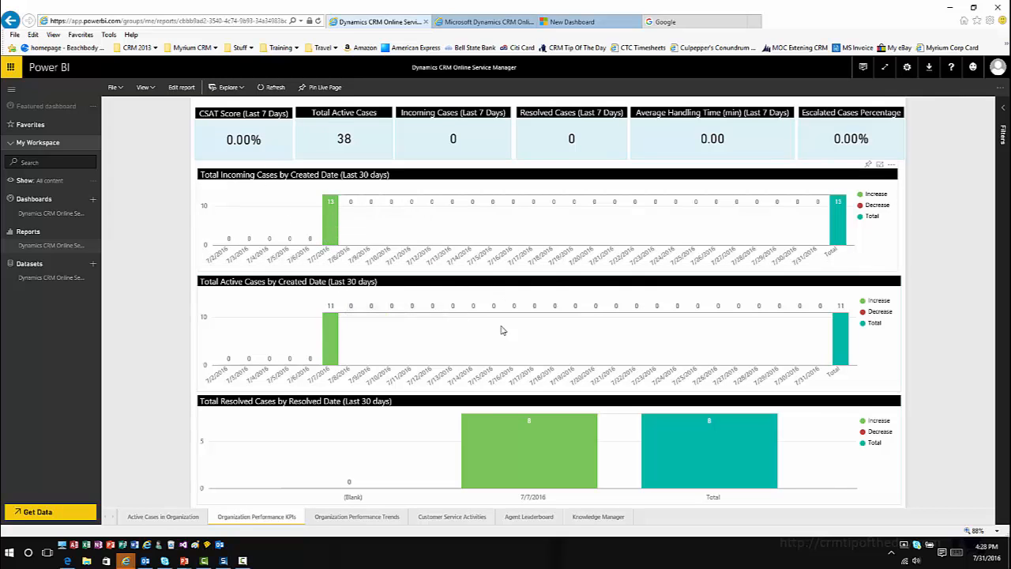
mouse_move(528, 450)
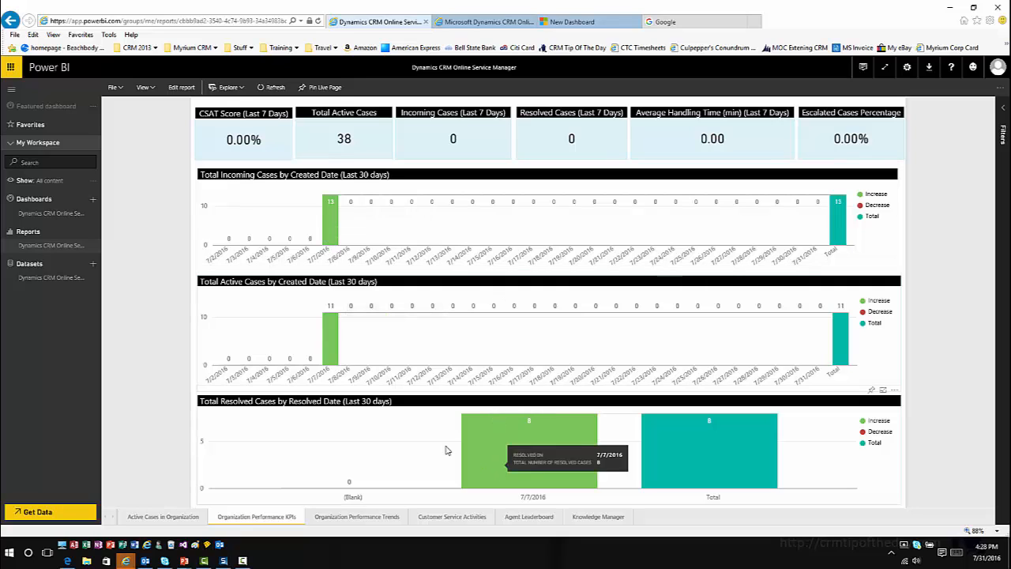
mouse_move(375, 529)
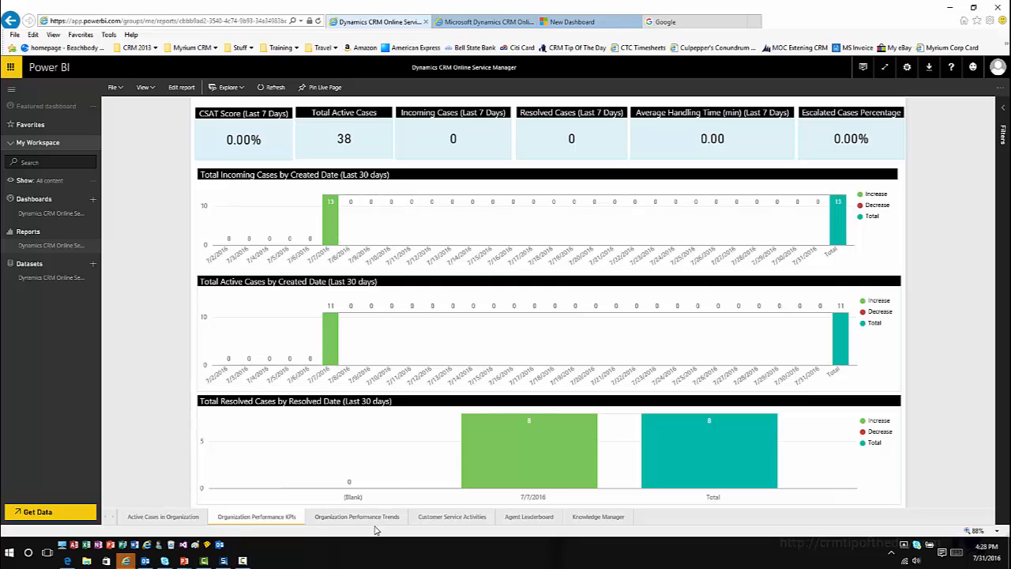
left_click(356, 515)
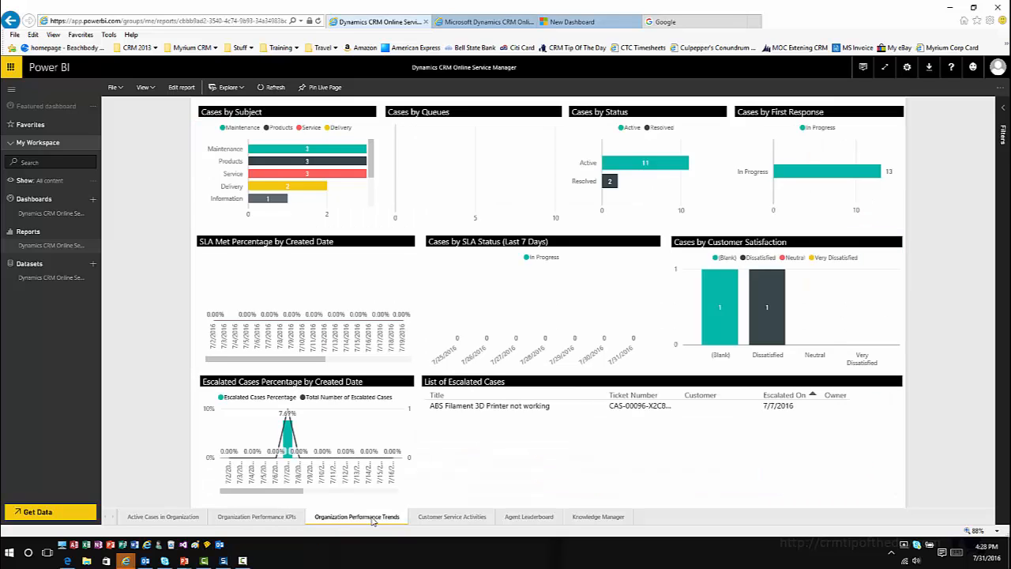
mouse_move(138, 532)
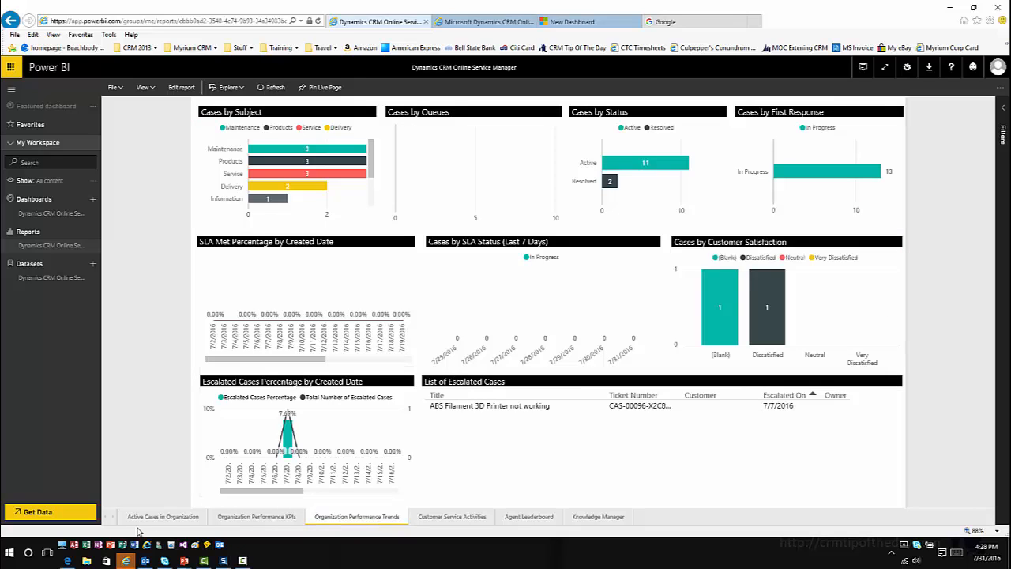
left_click(163, 515)
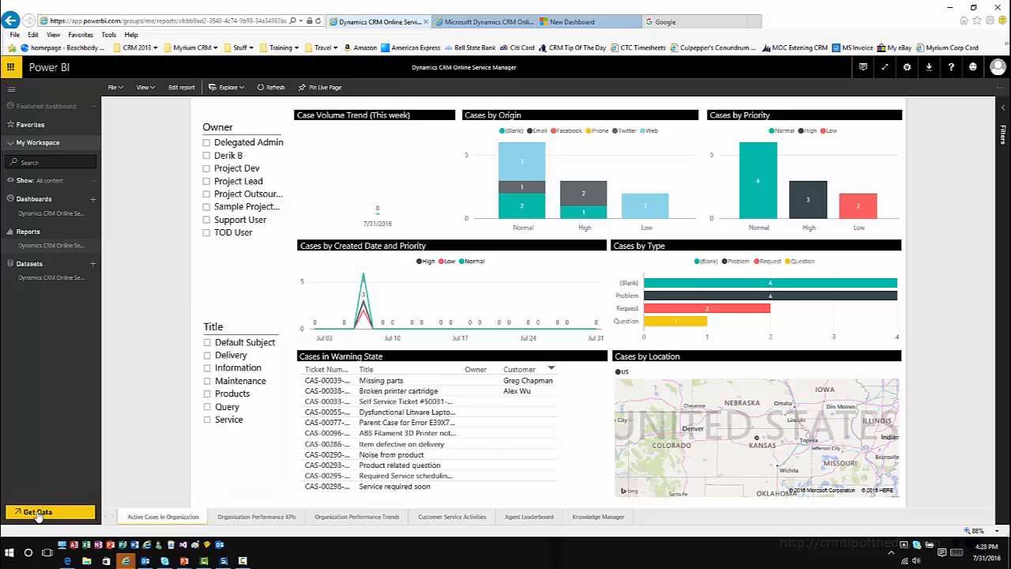
Open Get Data > Services and scroll to the Microsoft Dynamics CRM content packs
left_click(36, 511)
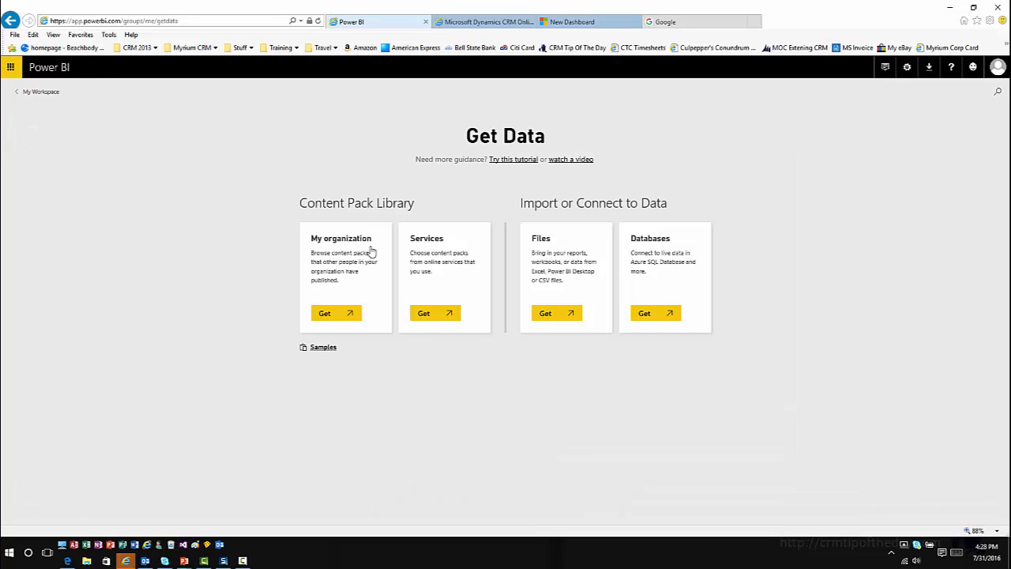
mouse_move(642, 186)
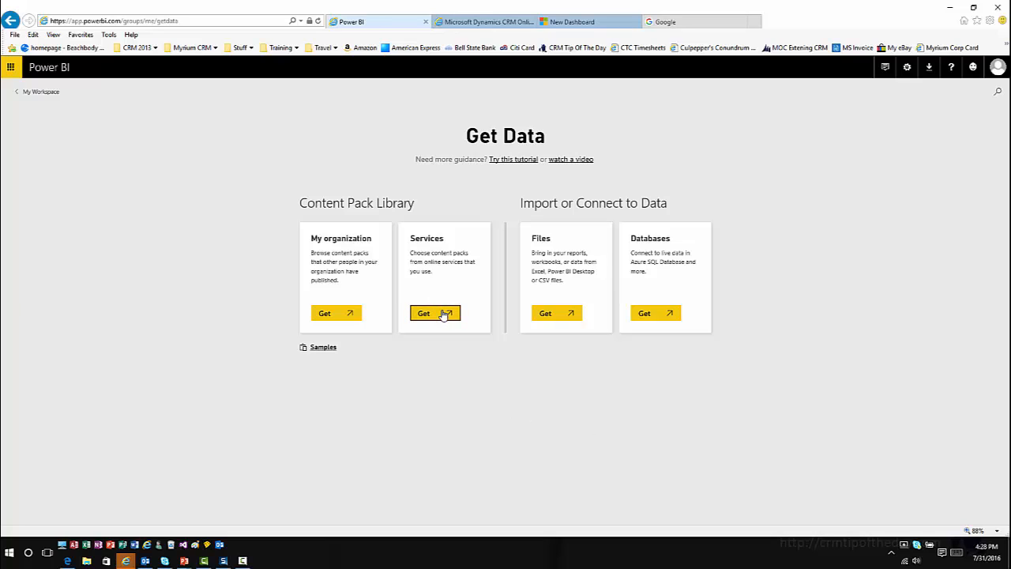
left_click(434, 313)
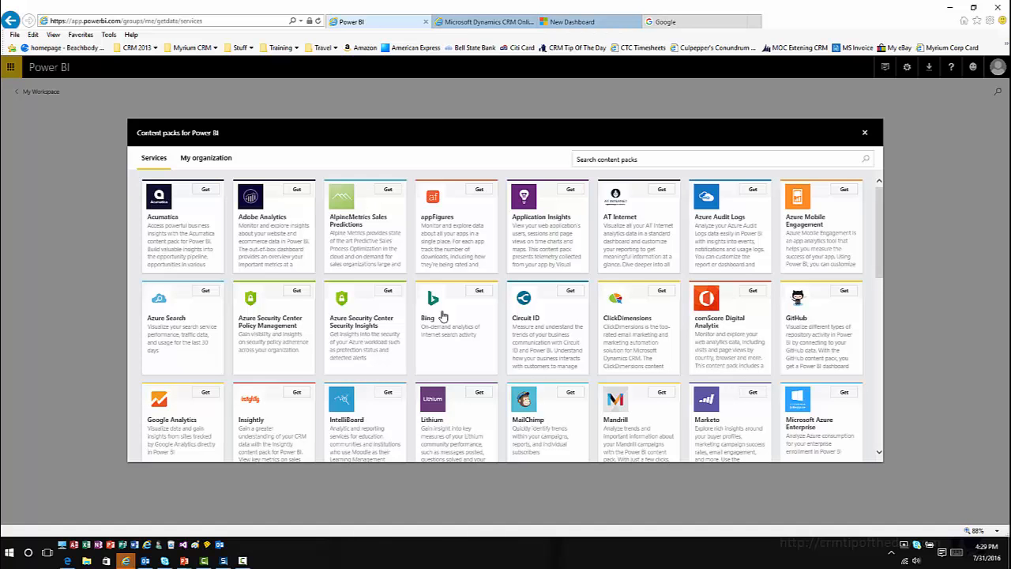
mouse_move(556, 308)
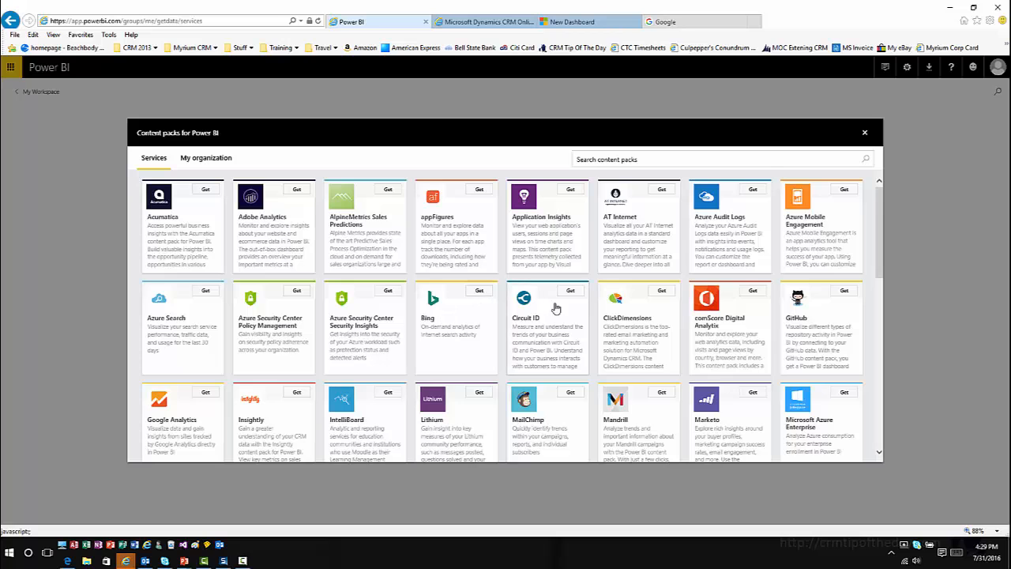
scroll("down", 3)
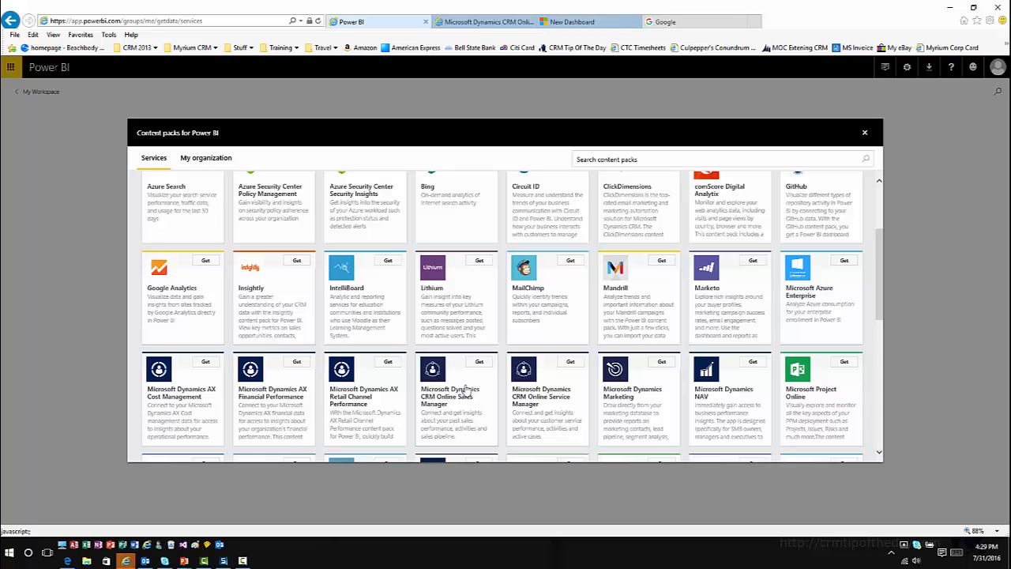
mouse_move(466, 398)
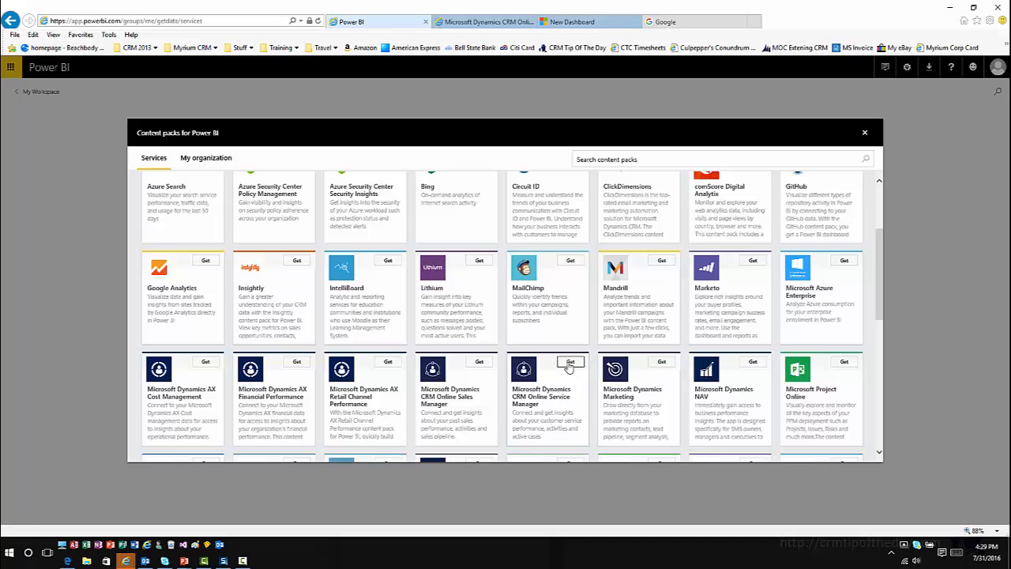
Get the CRM Online Service Manager pack, enter the mts2nddemo URL, and choose oAuth2
left_click(569, 361)
type("https://mts2r")
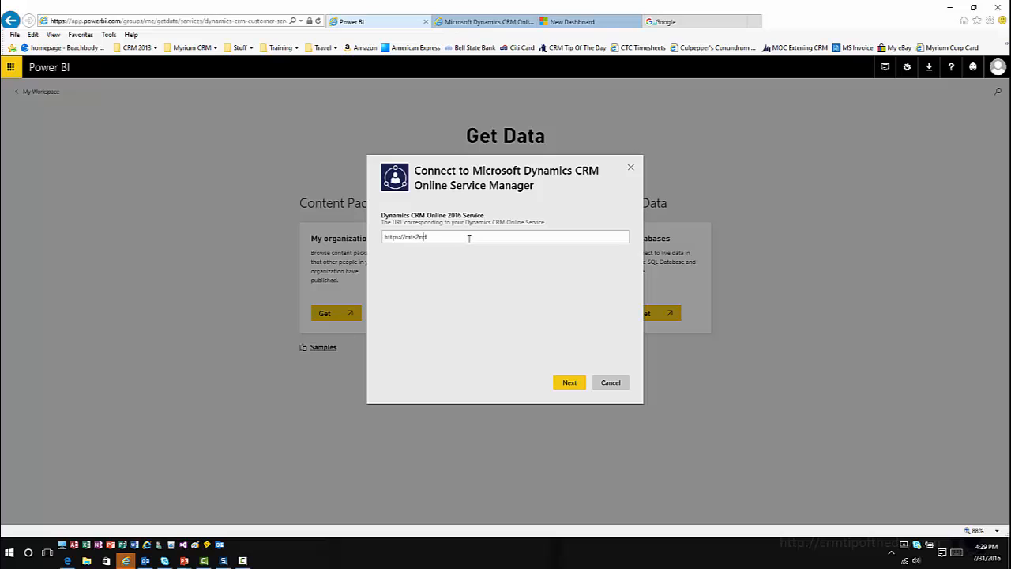
type("ddemo.crm.dynamics.com")
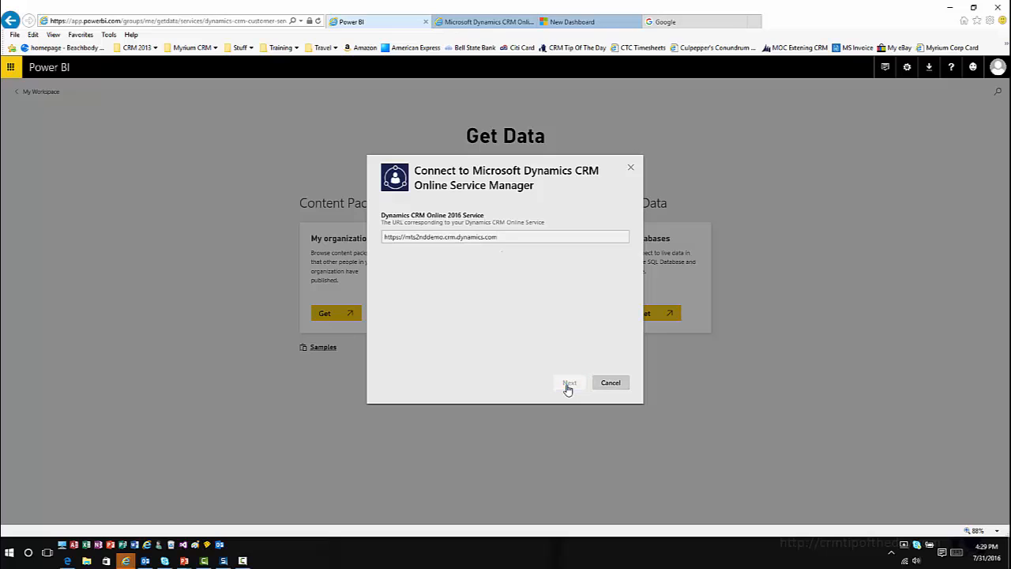
left_click(569, 383)
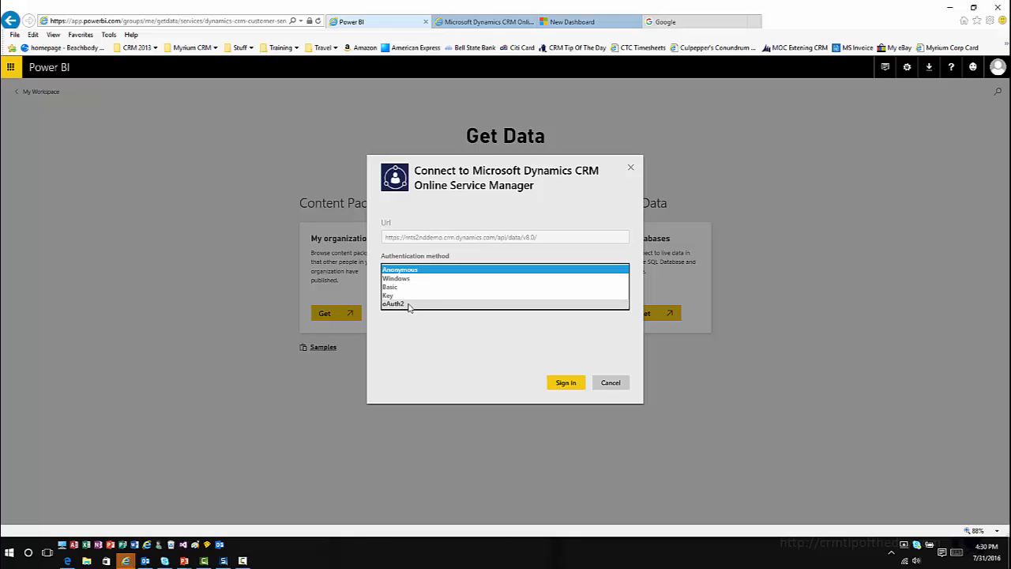
left_click(393, 303)
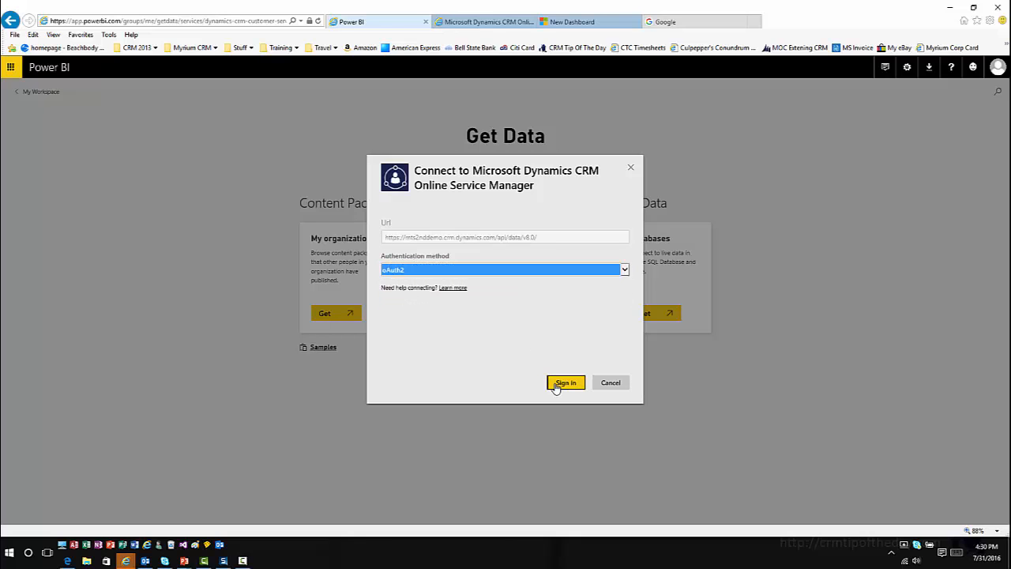
Sign in to Office 365 using the suggested admin account
left_click(565, 382)
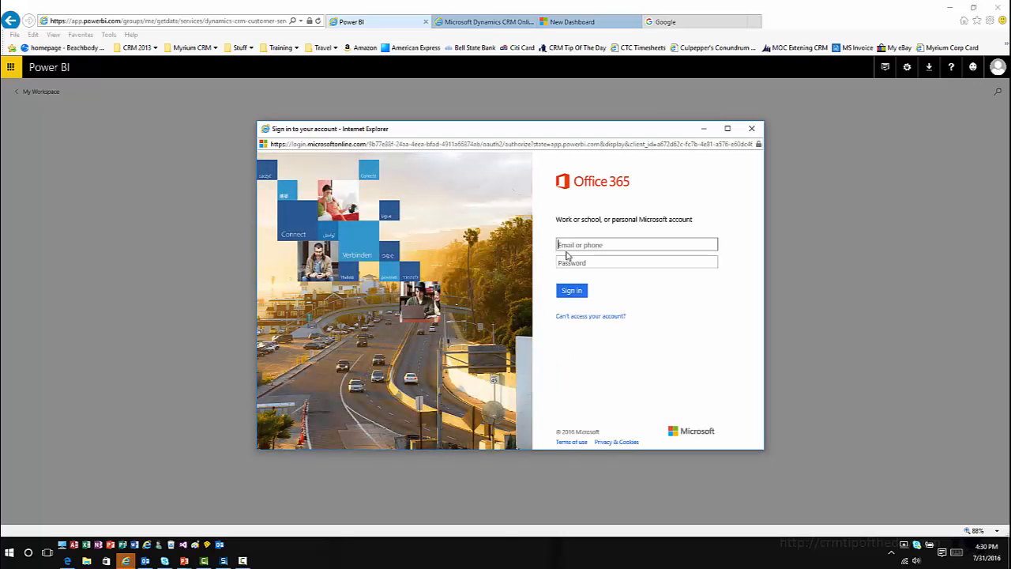
type("adm")
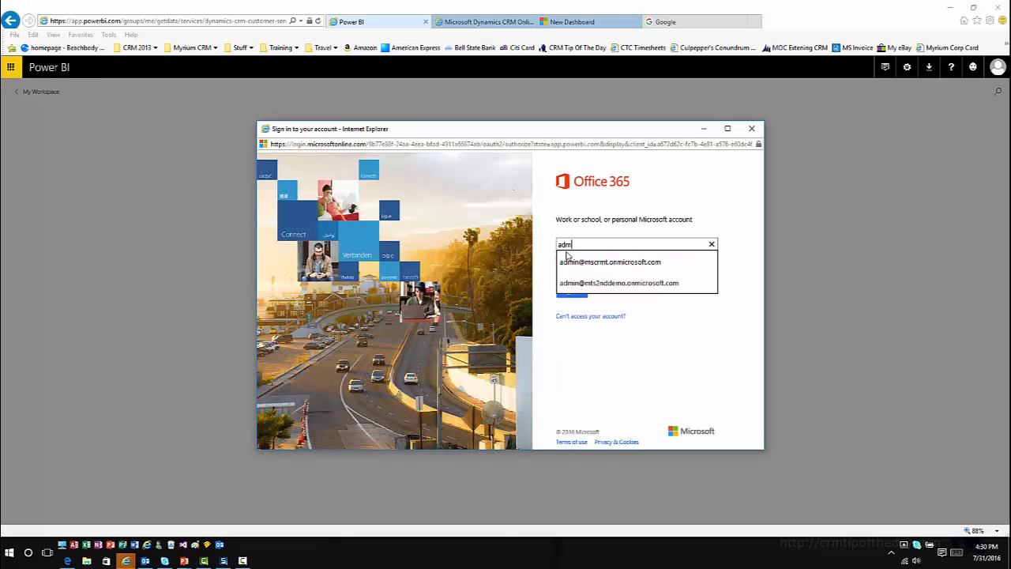
left_click(618, 282)
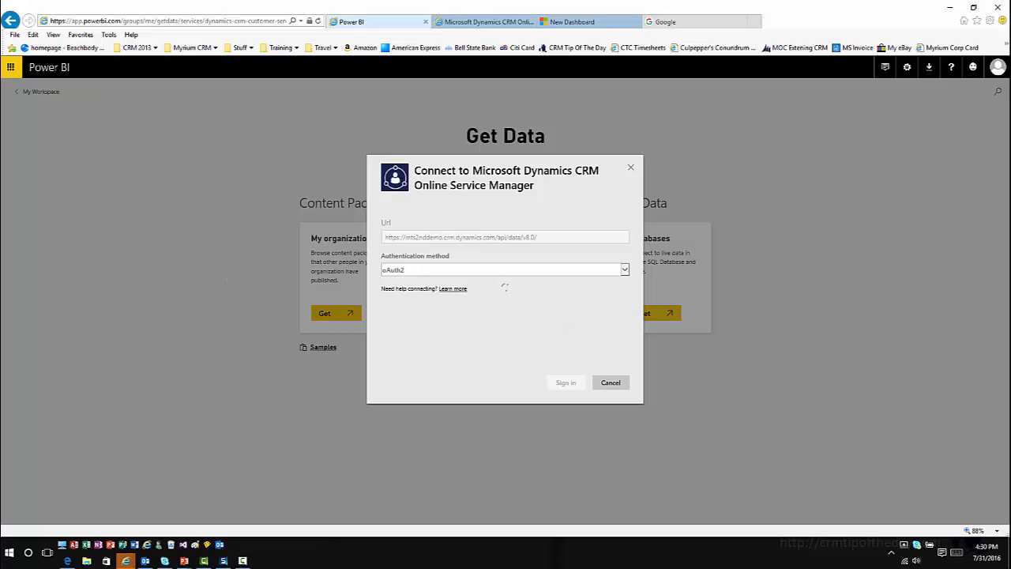
Open the Dynamics CRM Online Service Manager report from the Reports list
left_click(565, 382)
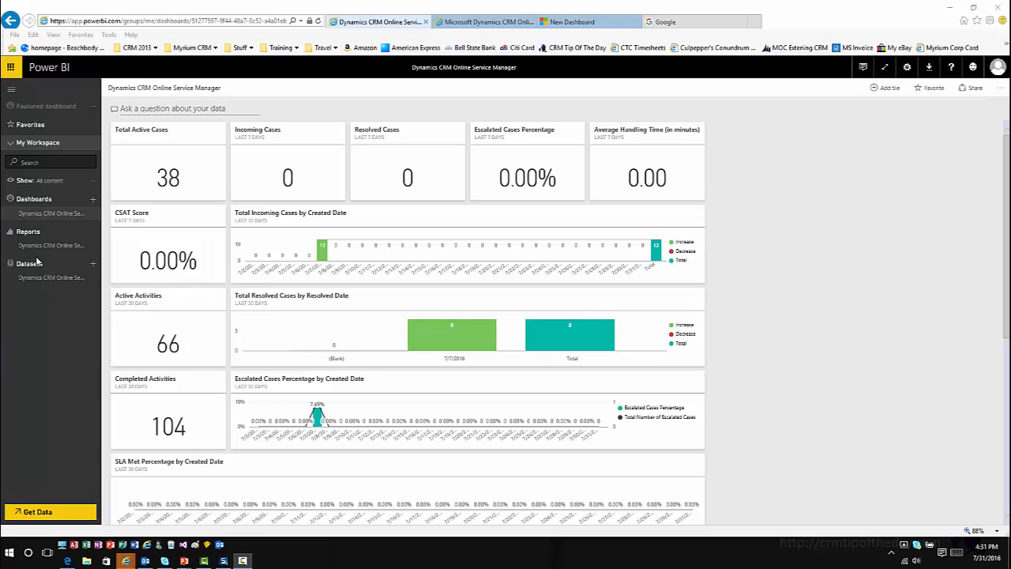
left_click(51, 245)
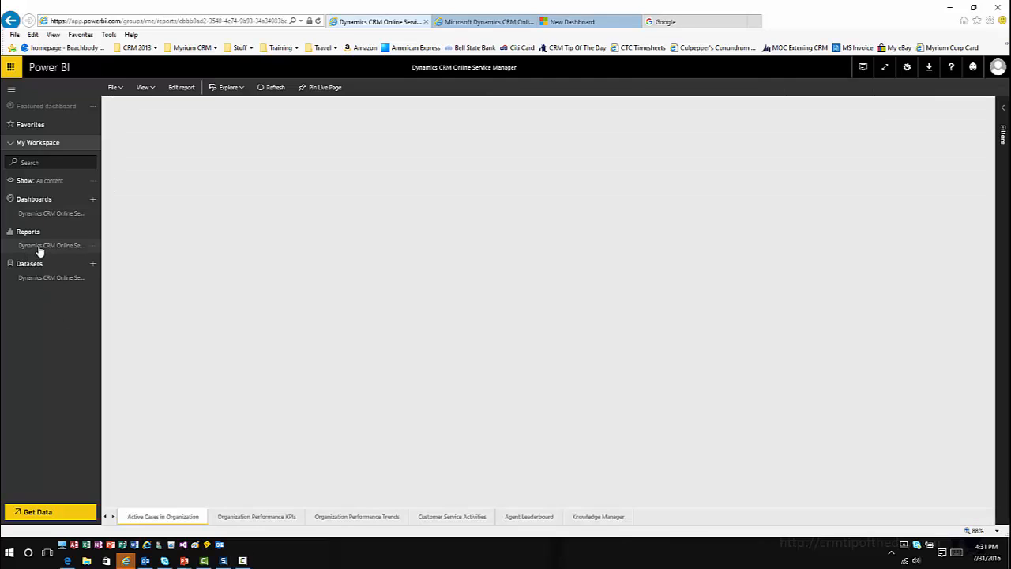
left_click(51, 245)
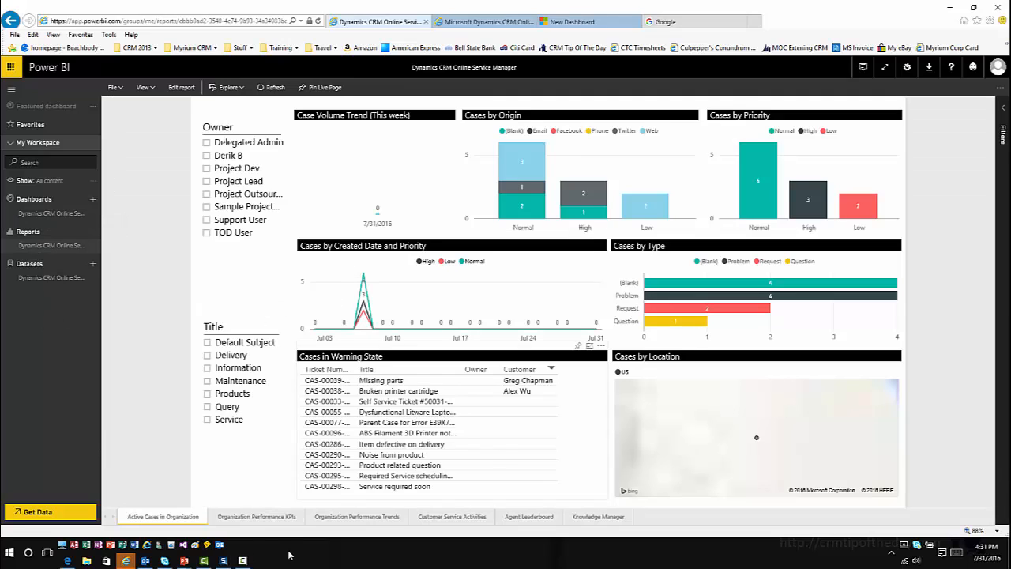
View the Organization Performance KPIs and Trends pages, then expand the Filters pane
left_click(256, 516)
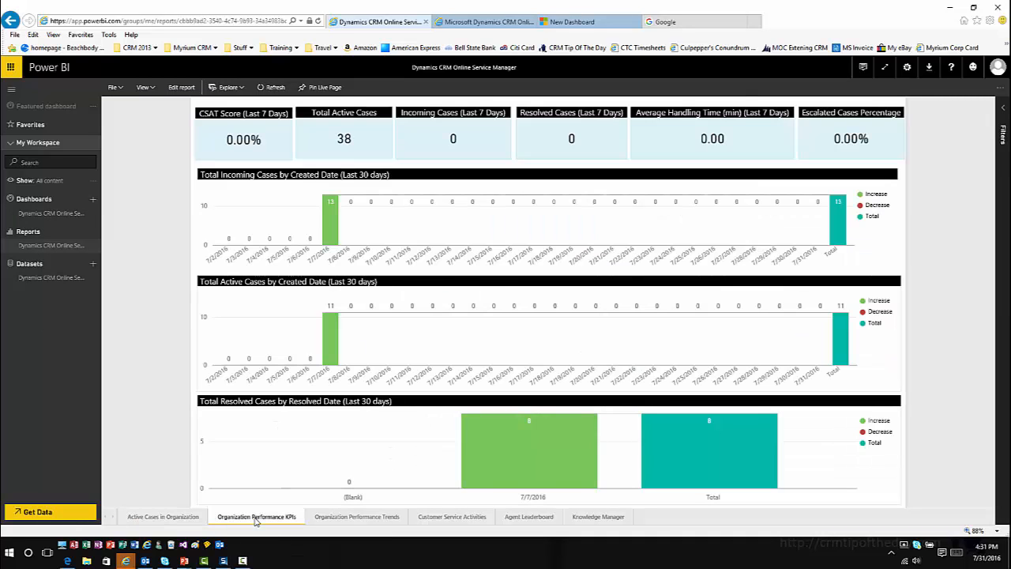
left_click(356, 515)
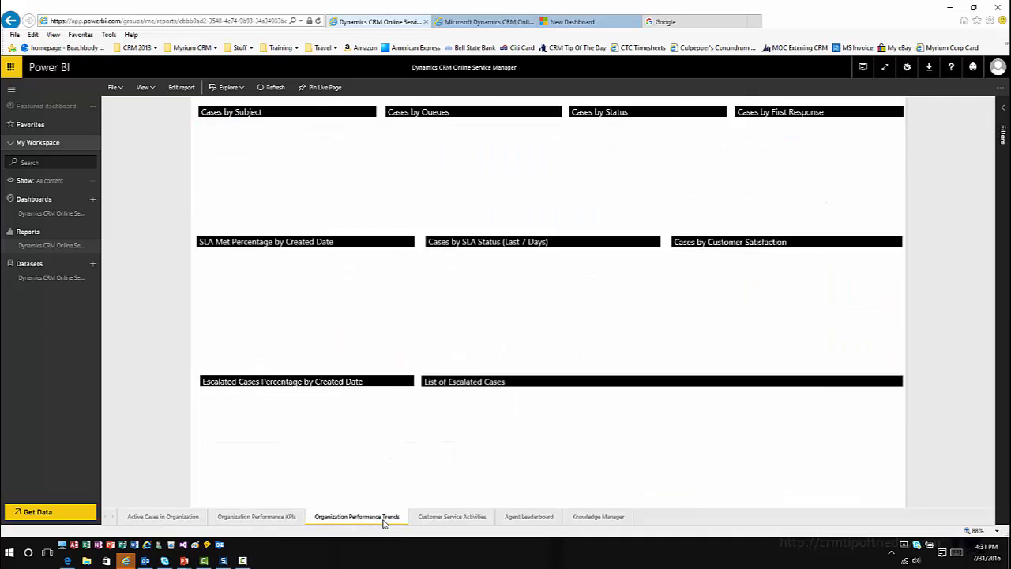
left_click(356, 517)
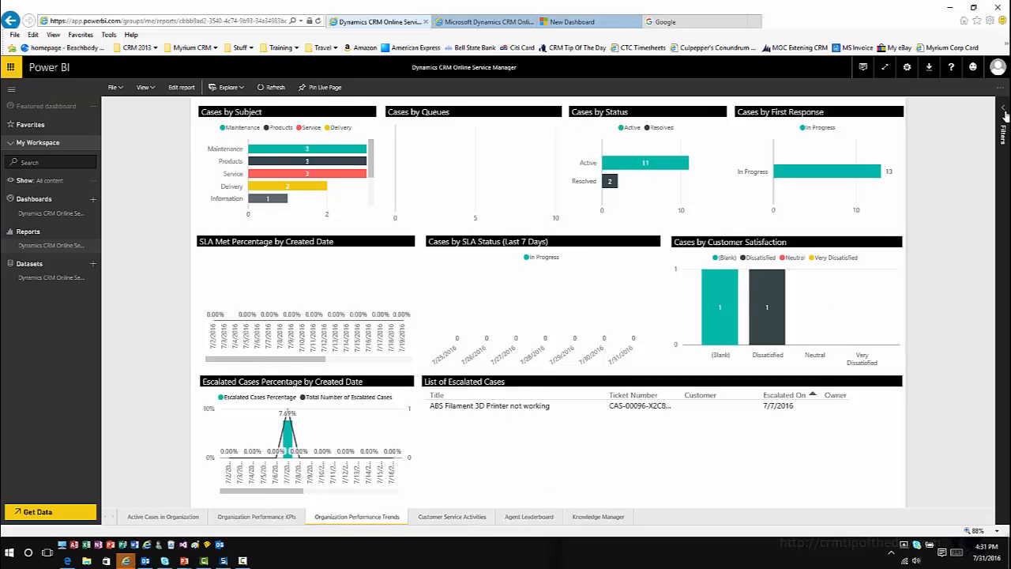
left_click(1003, 118)
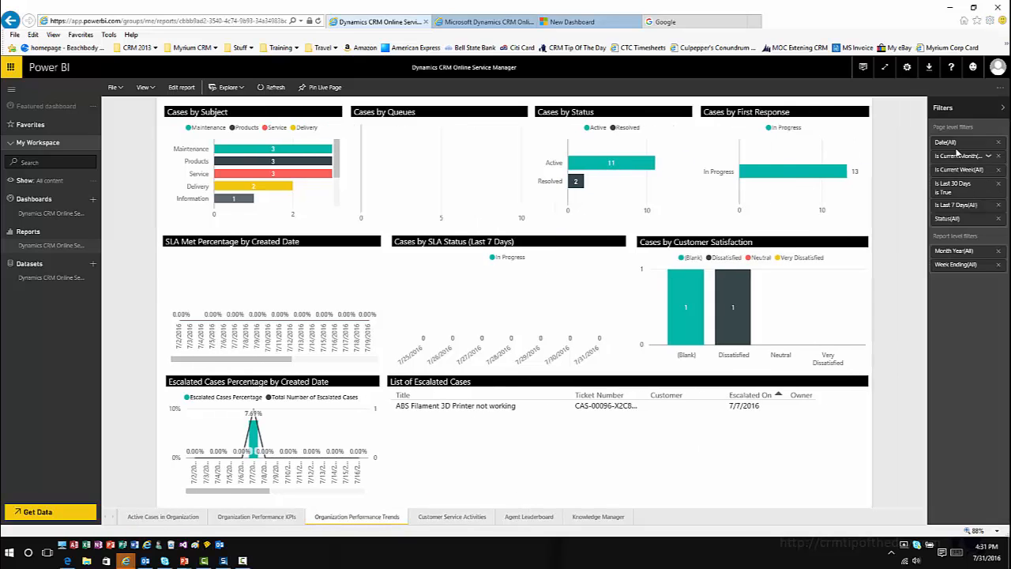
mouse_move(955, 201)
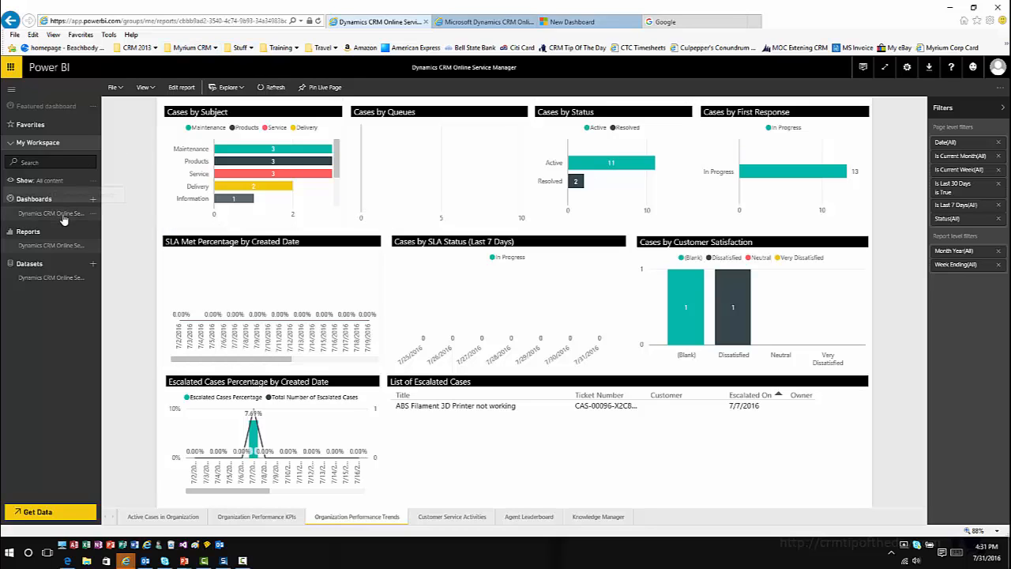
Reopen the Service Manager dashboard and scroll through its tiles, including Activities by Type
left_click(50, 213)
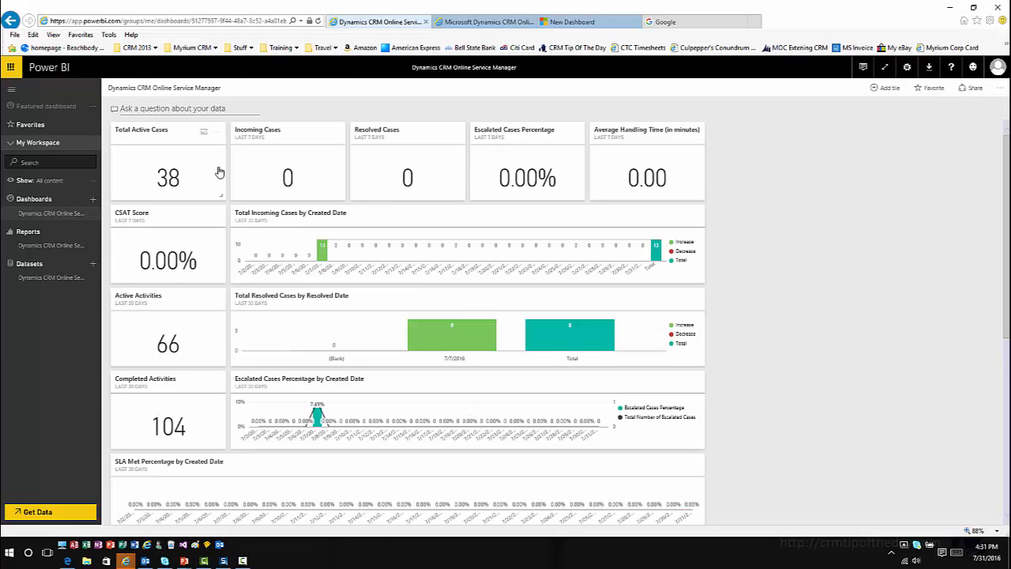
scroll("down", 3)
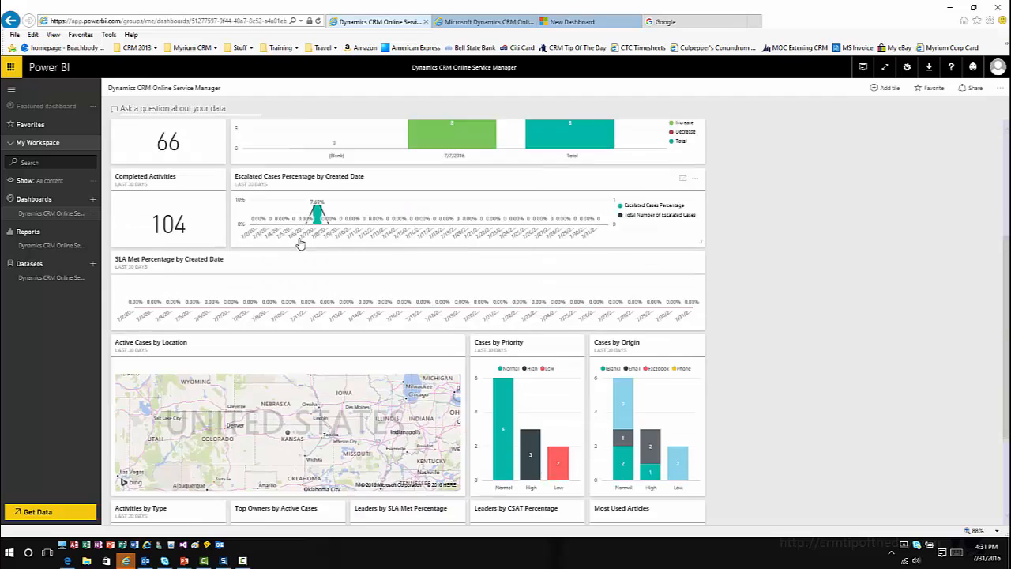
scroll("down", 3)
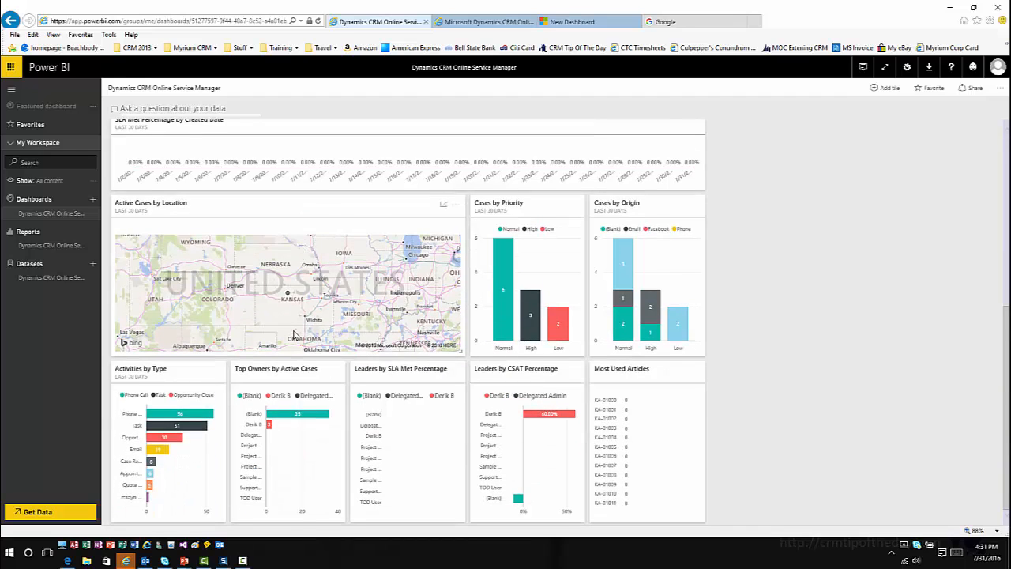
scroll("up", 3)
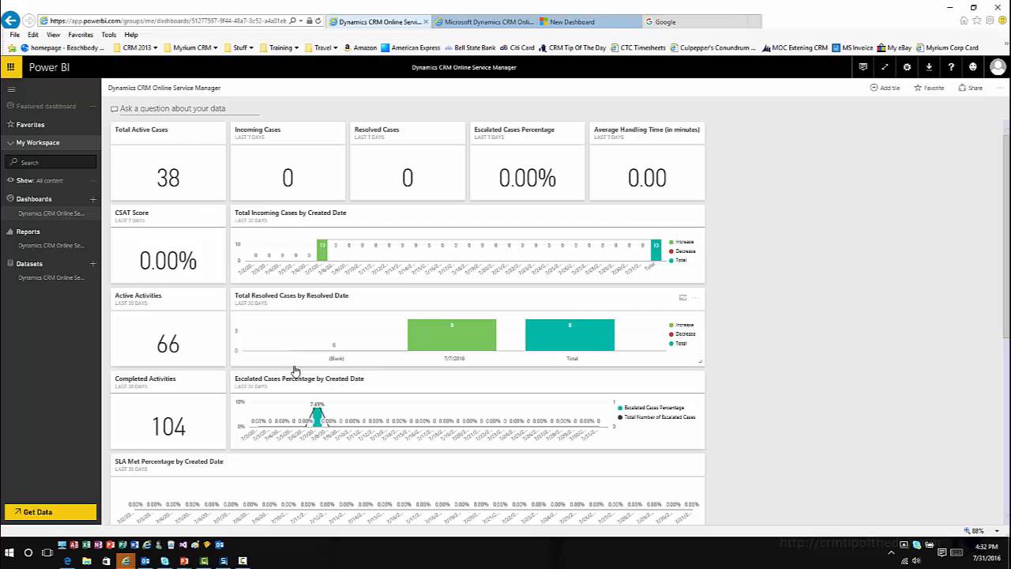
mouse_move(164, 71)
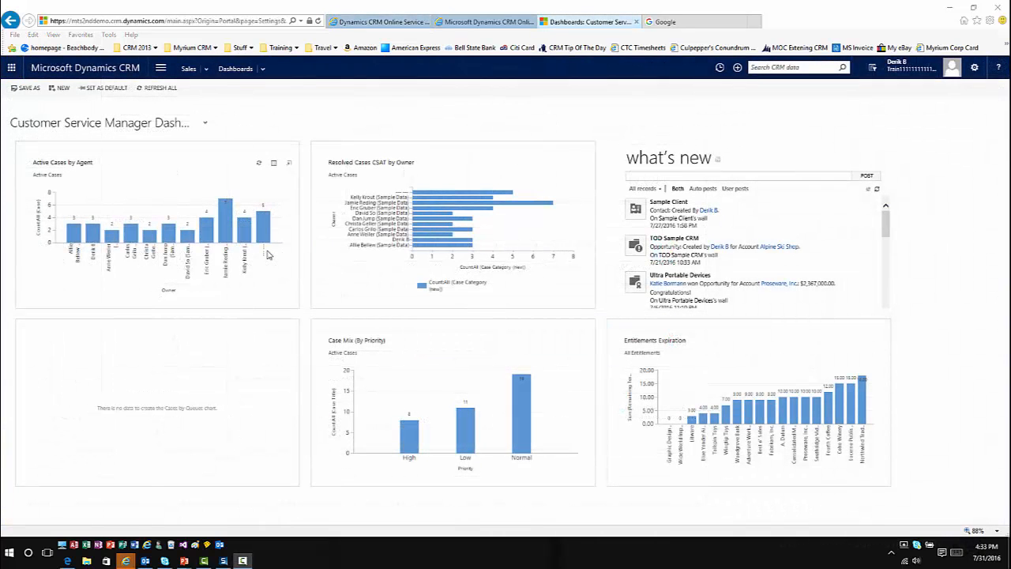
mouse_move(263, 248)
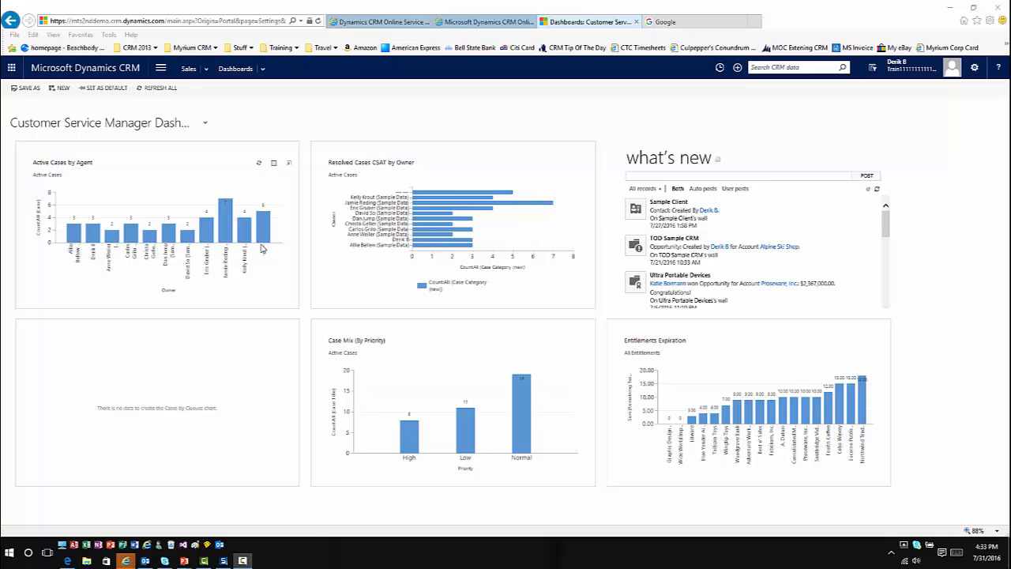
In Administration > System Settings, set Reporting's Allow Power BI tile embedding to Yes and save
left_click(160, 68)
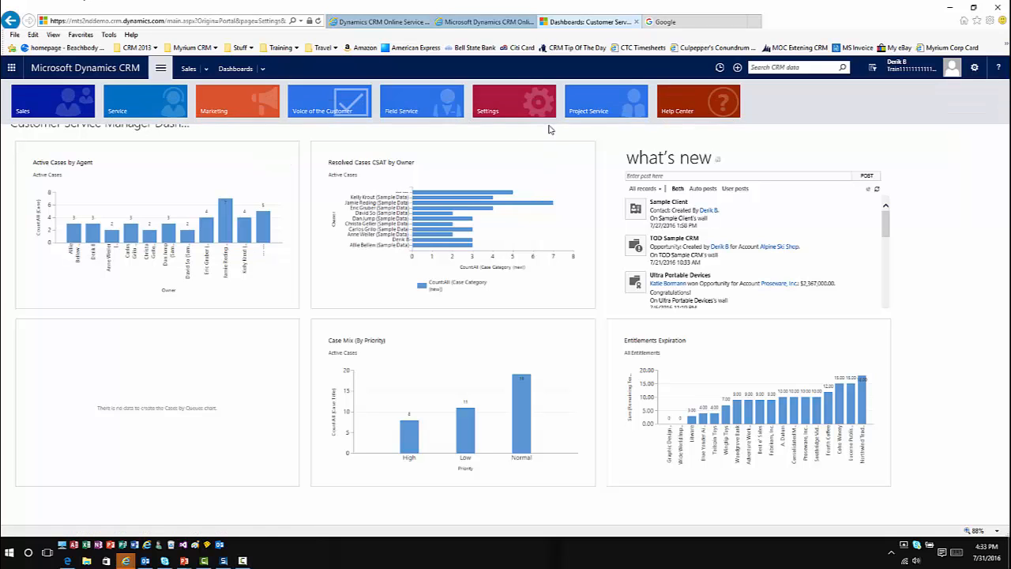
left_click(487, 100)
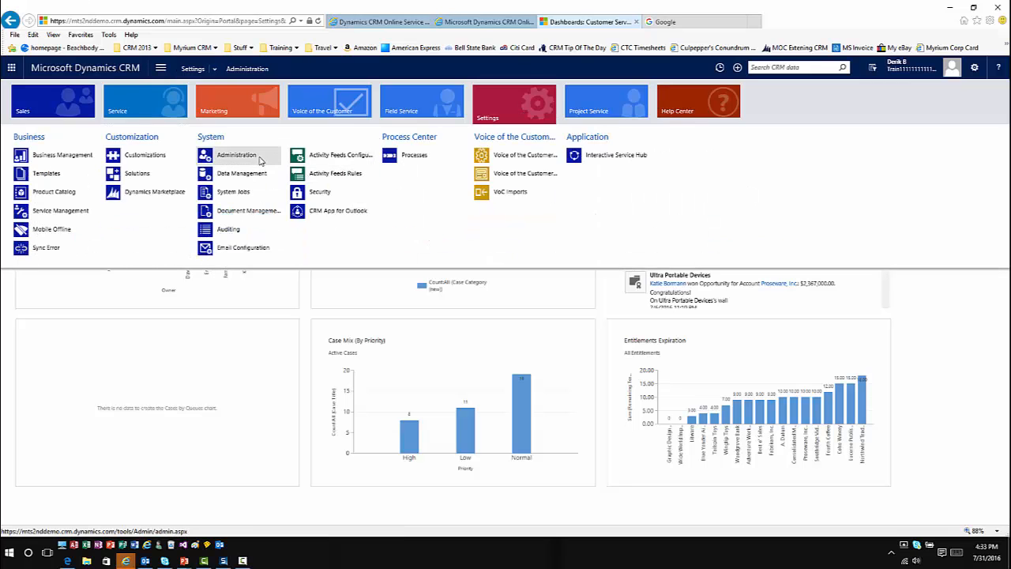
left_click(236, 154)
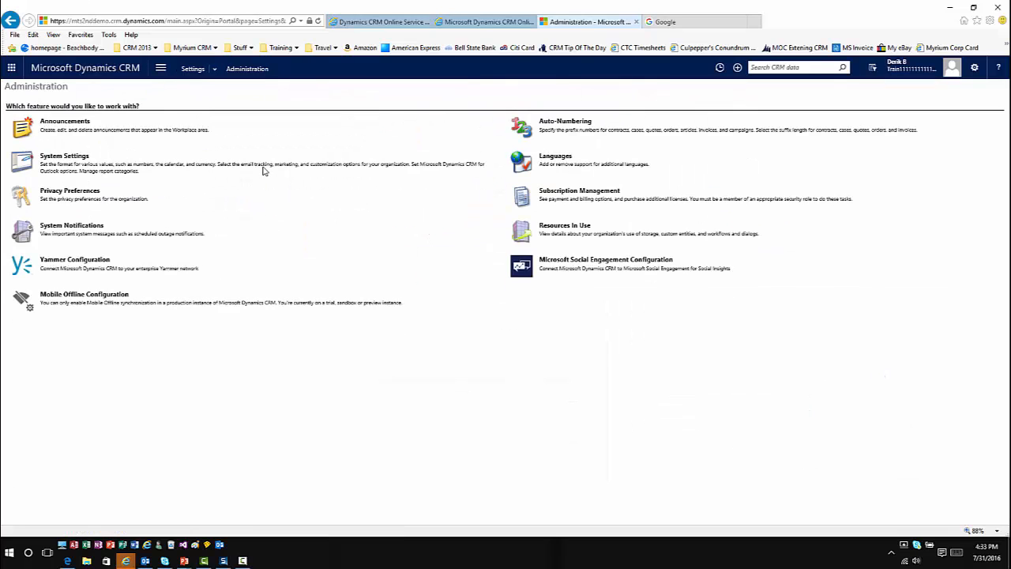
left_click(64, 156)
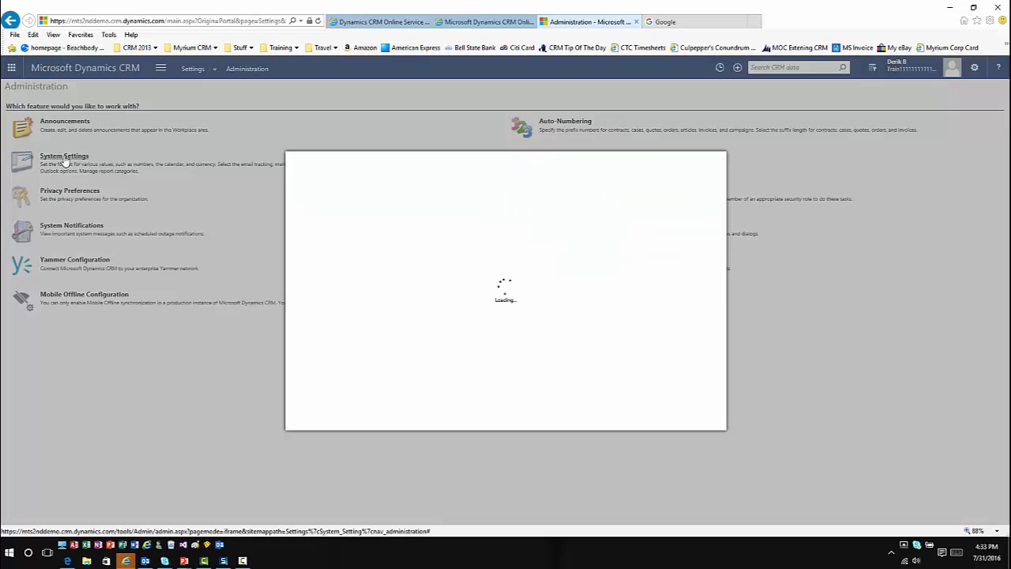
left_click(64, 156)
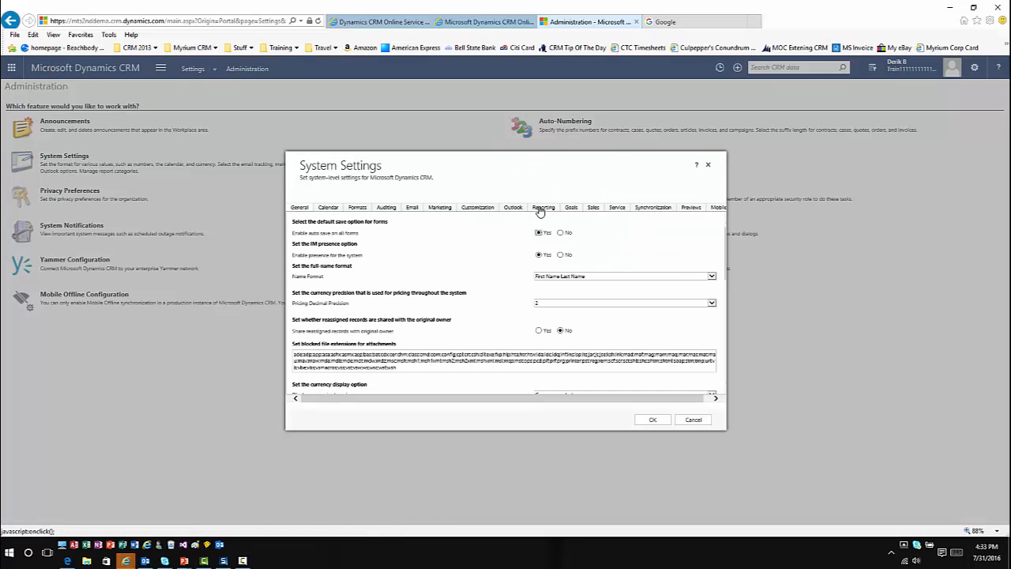
left_click(542, 206)
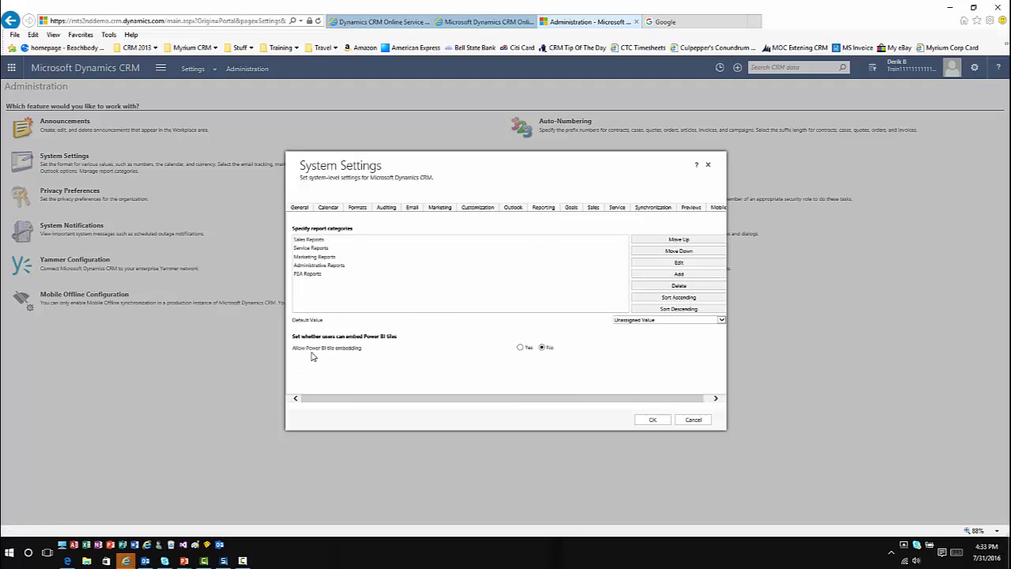
mouse_move(323, 357)
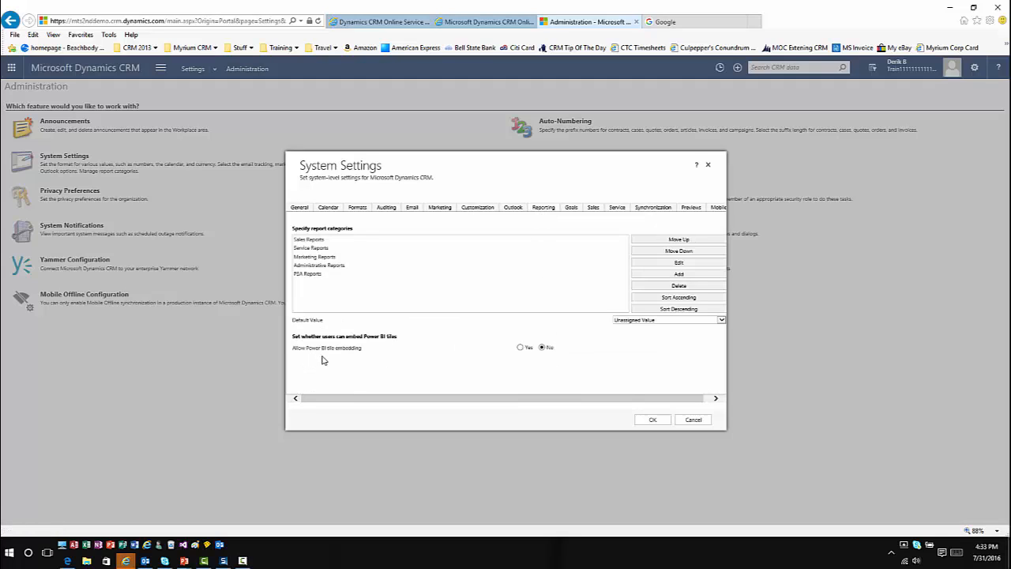
left_click(521, 348)
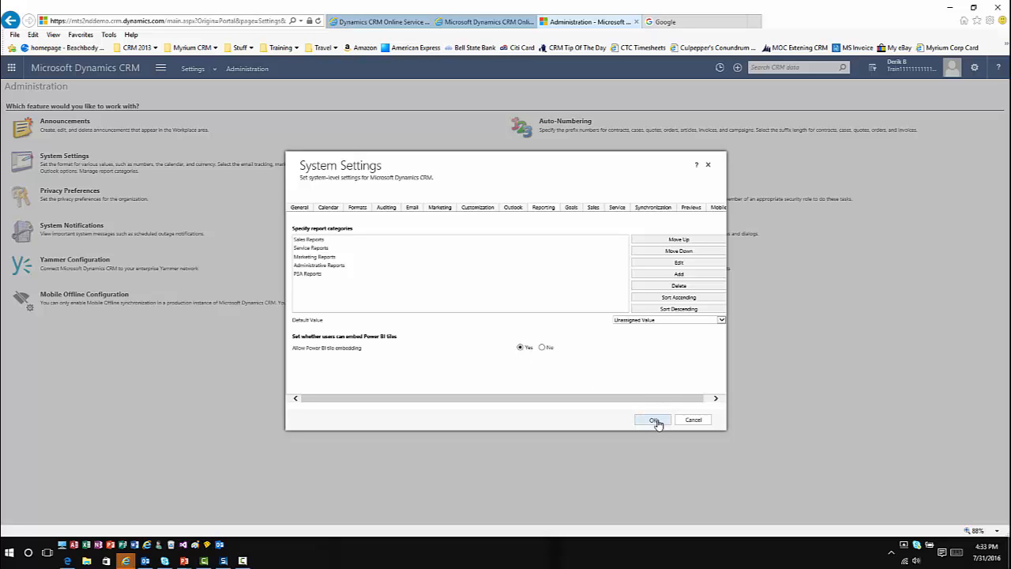
left_click(653, 419)
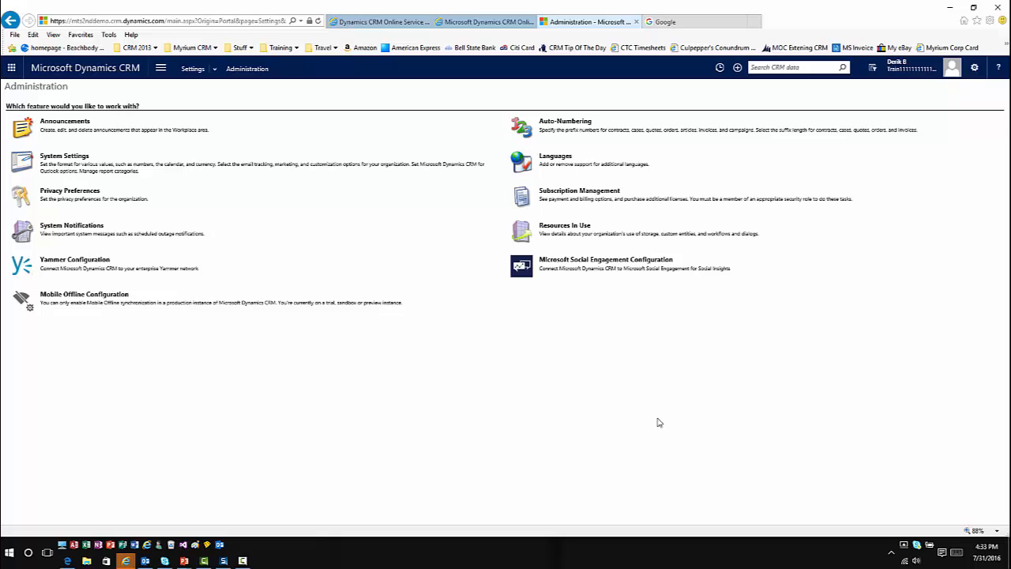
mouse_move(650, 390)
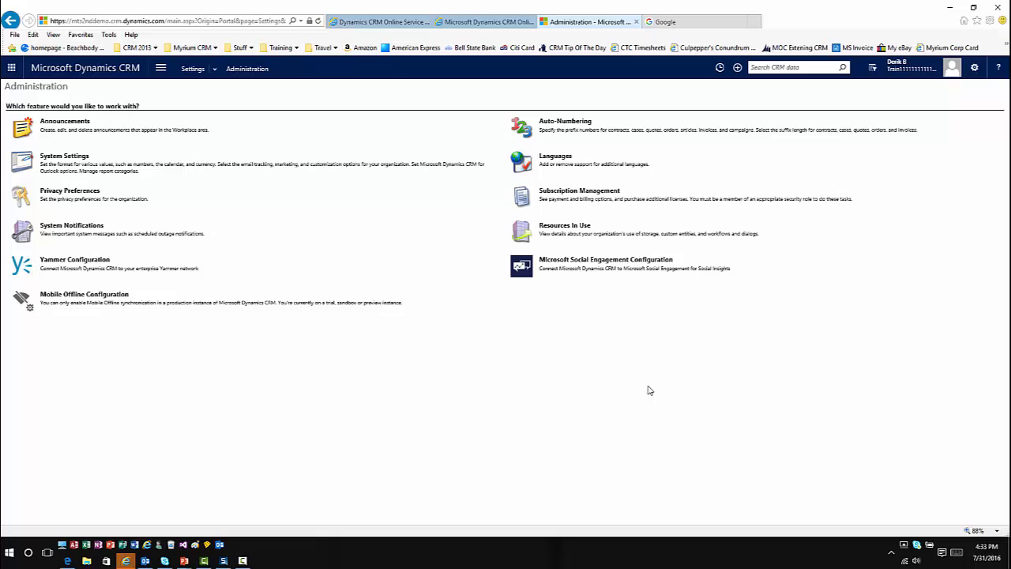
mouse_move(196, 135)
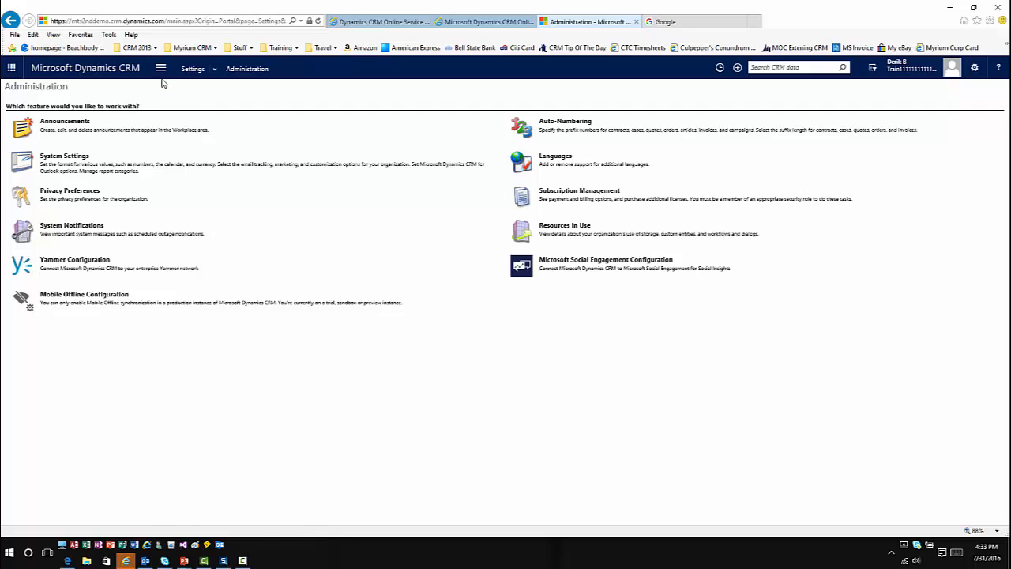
Navigate from administration to Sales > Dashboards, opening the Customer Service Manager dashboard
left_click(160, 68)
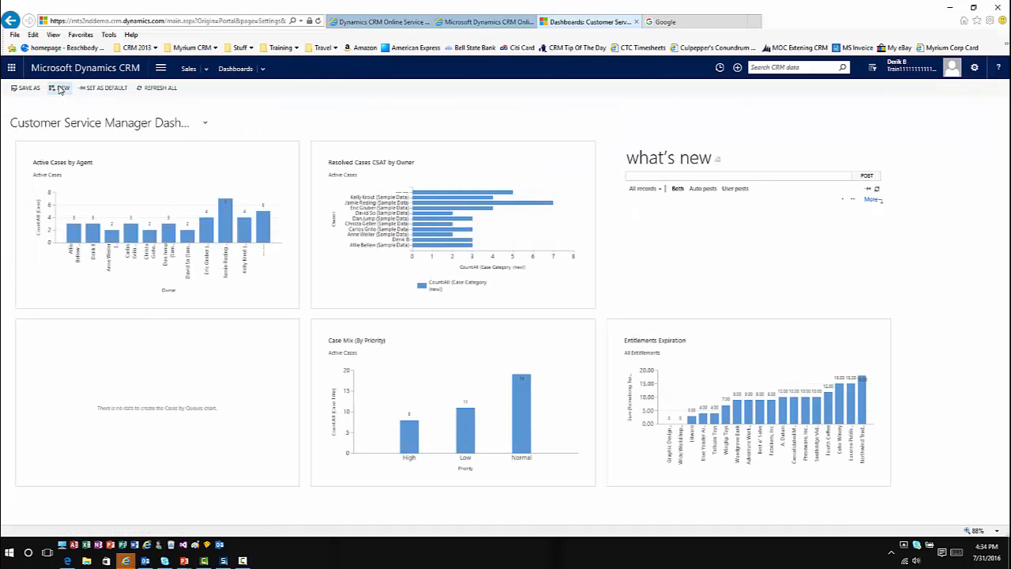
Create a 2-Column Regular Dashboard and name it 'Sample PowerBI'
left_click(61, 88)
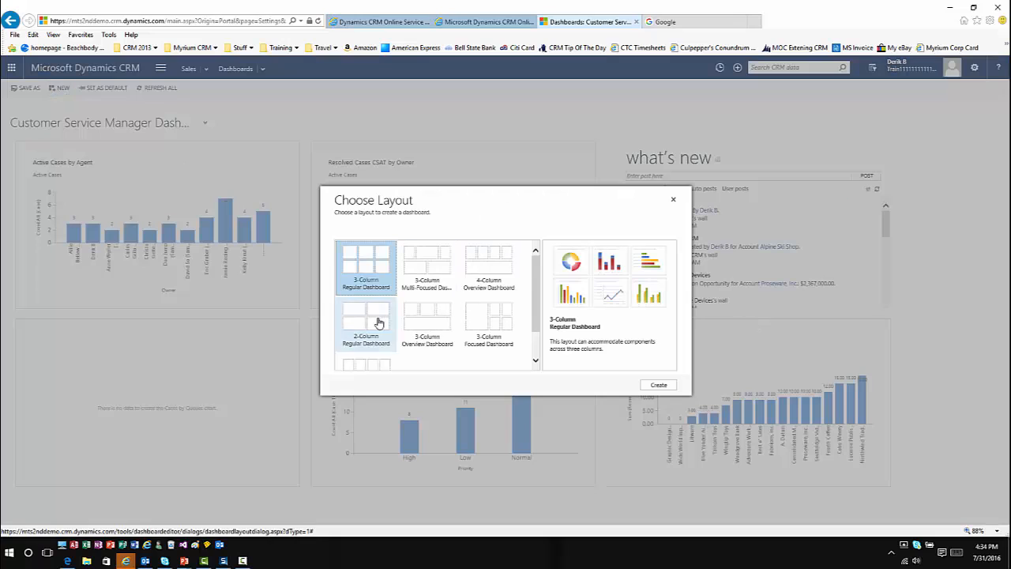
left_click(658, 384)
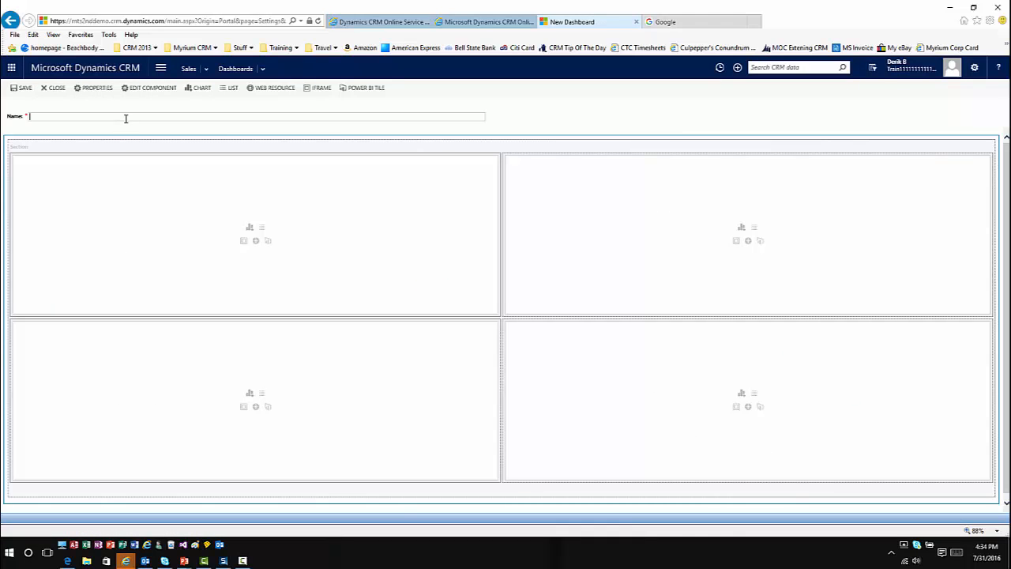
type("Sample PowerBI")
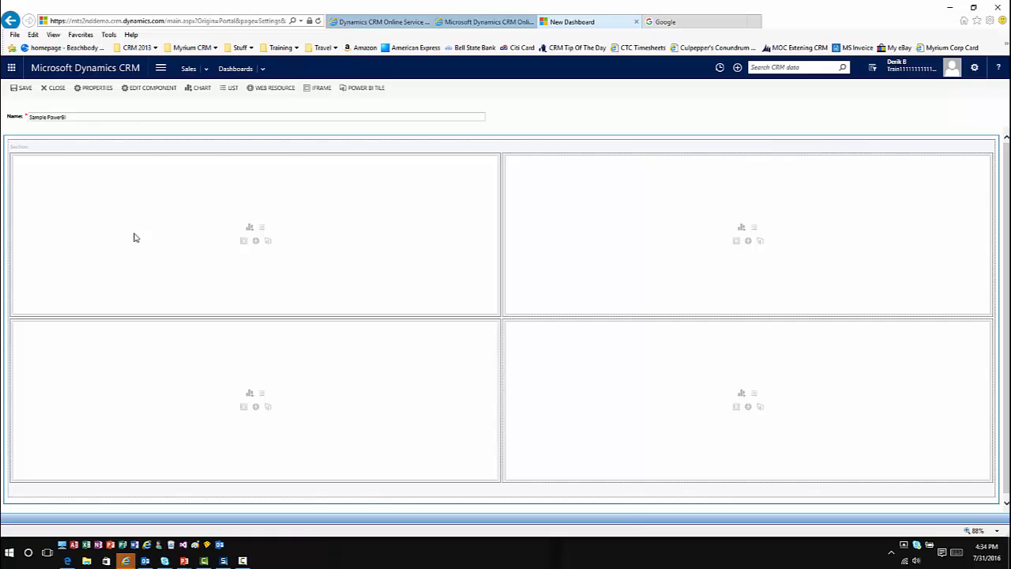
mouse_move(269, 241)
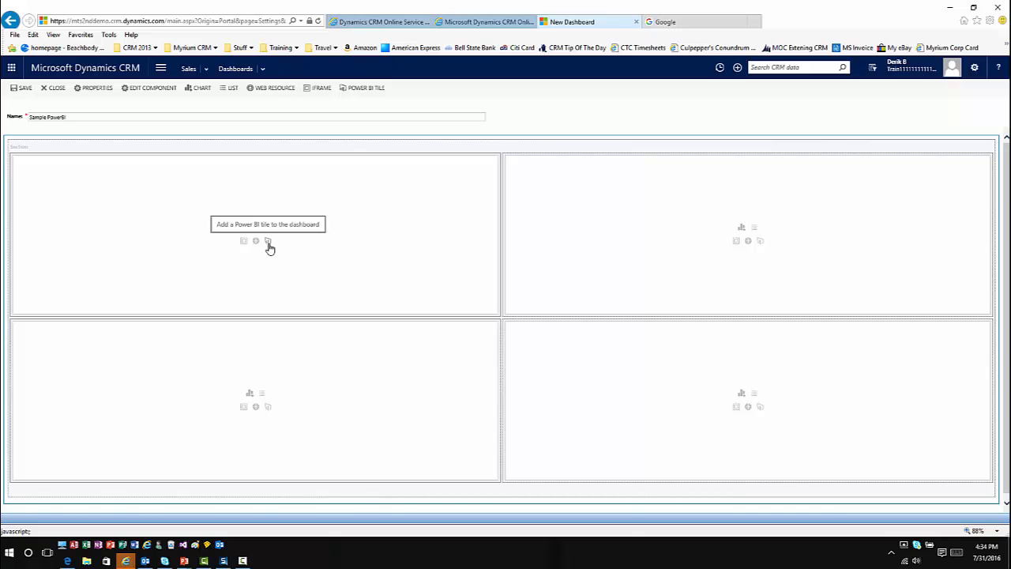
Choose the Activities by Type tile from the Dynamics CRM Online Service Manager Power BI dashboard
left_click(268, 240)
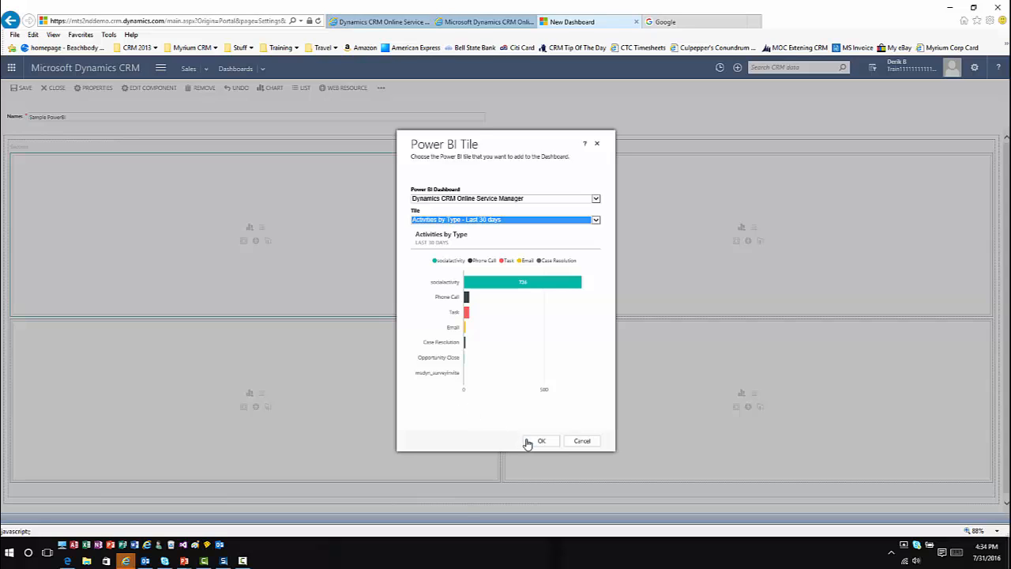
Add Activities by Type top-left and Total Active Cases top-right as Power BI tiles
left_click(541, 440)
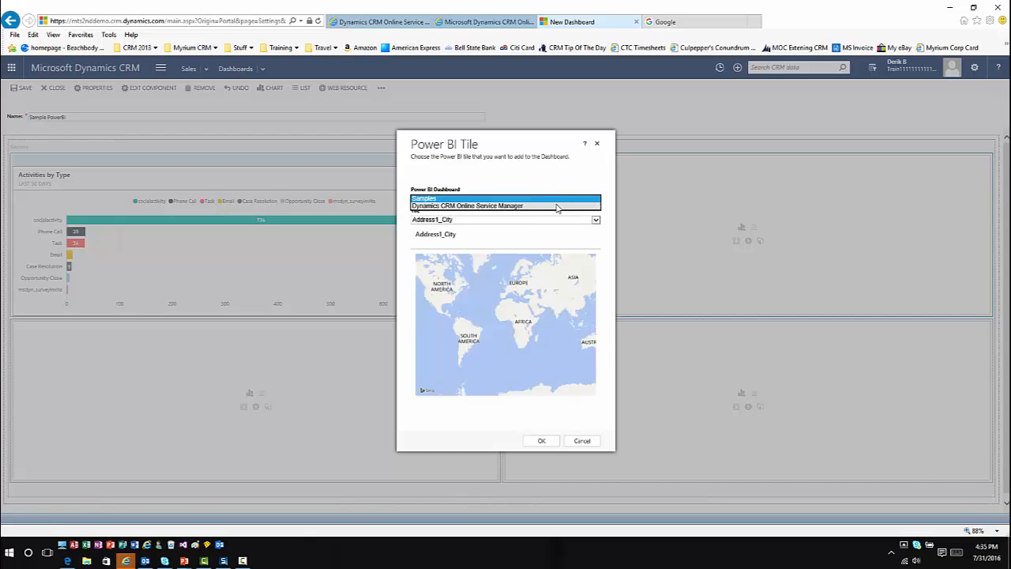
left_click(466, 205)
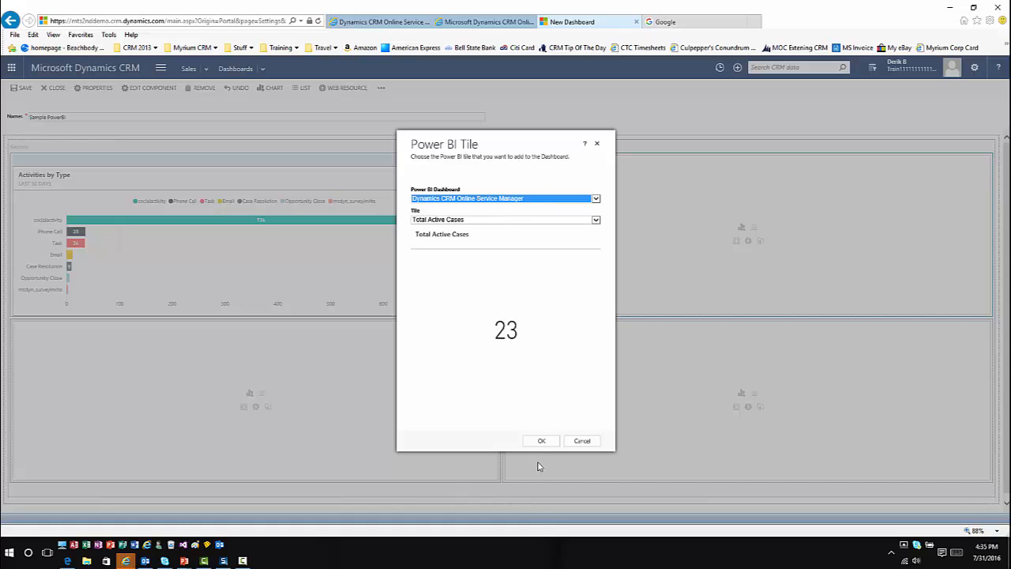
left_click(541, 440)
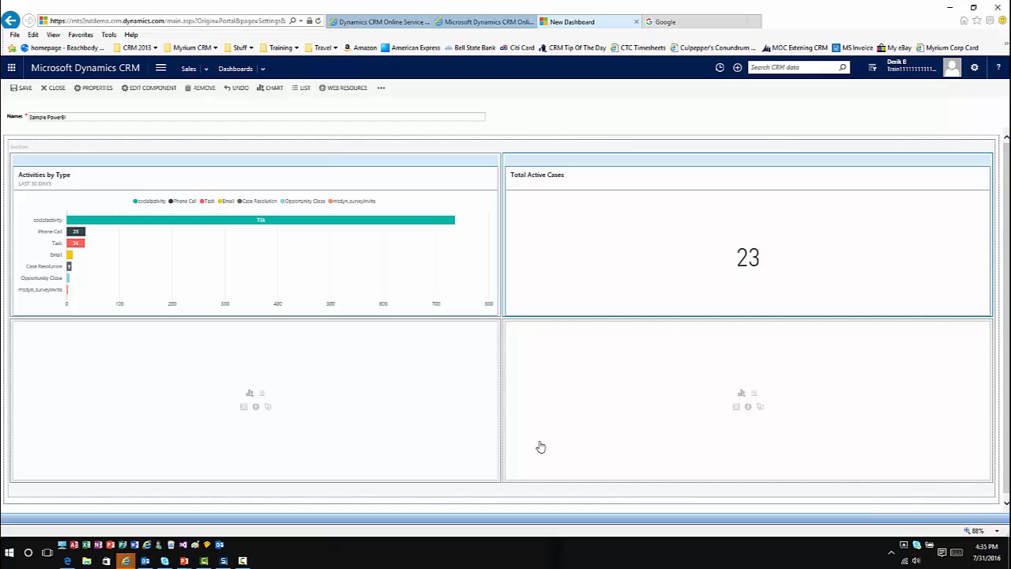
mouse_move(345, 391)
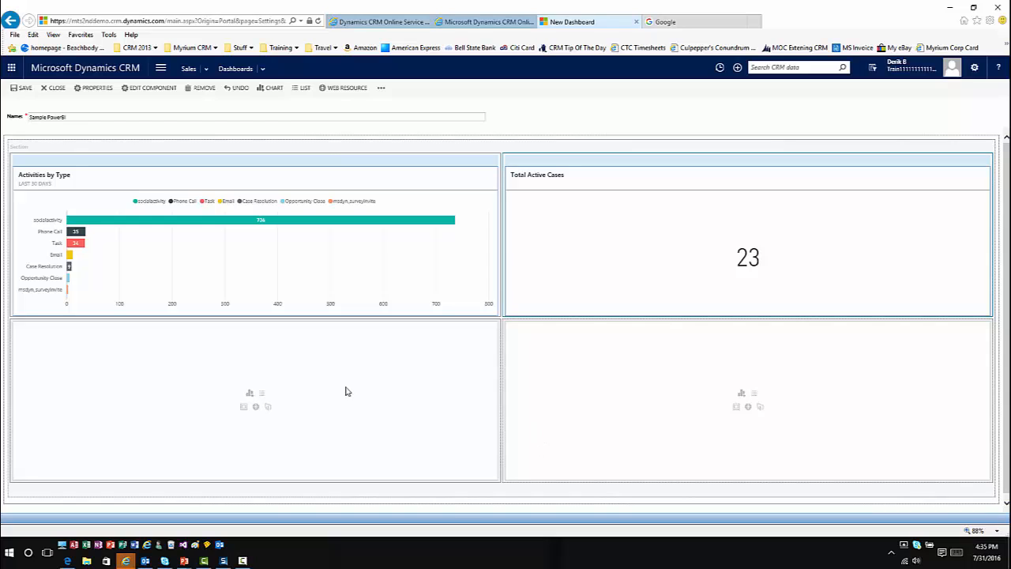
mouse_move(438, 412)
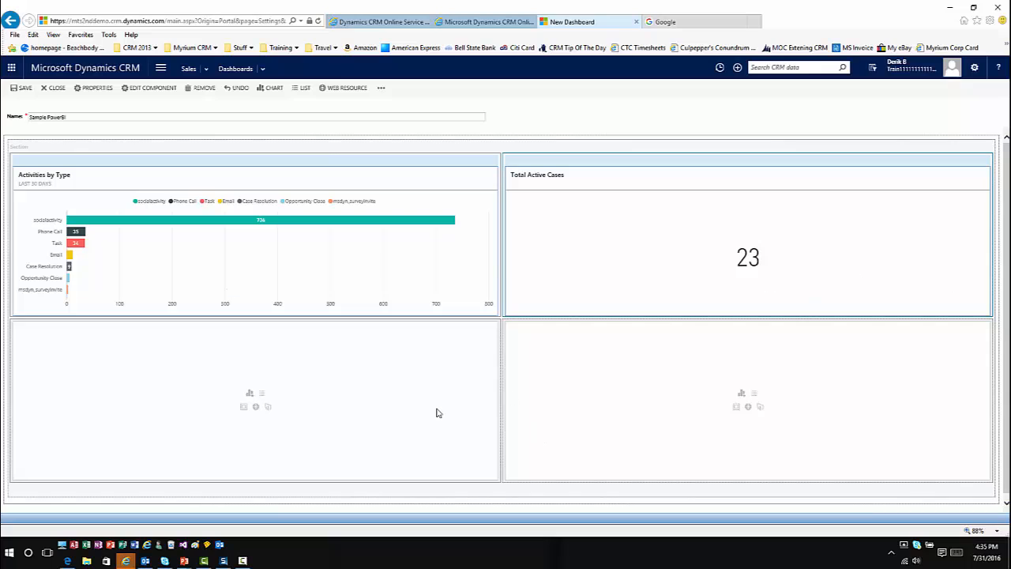